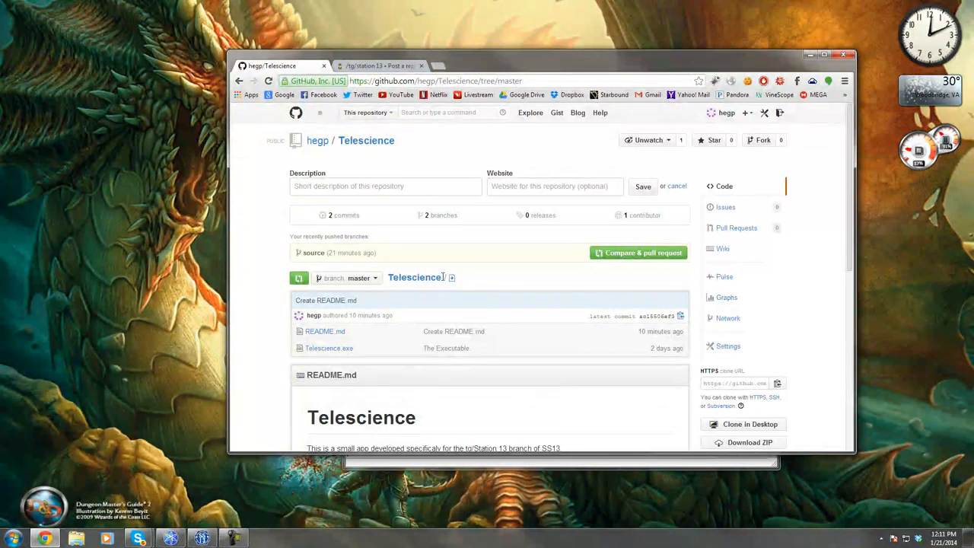
- Download the Telescience repository as Telescience-master.zip and save it to the desktop
{"action": "scroll", "scroll_direction": "down", "scroll_amount": 3}
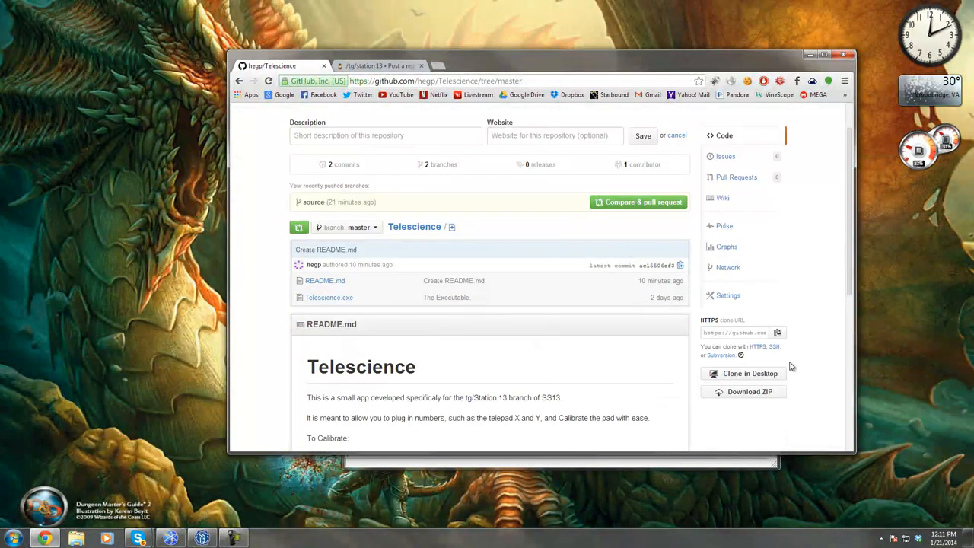
{"action": "left_click", "coordinate": [748, 392]}
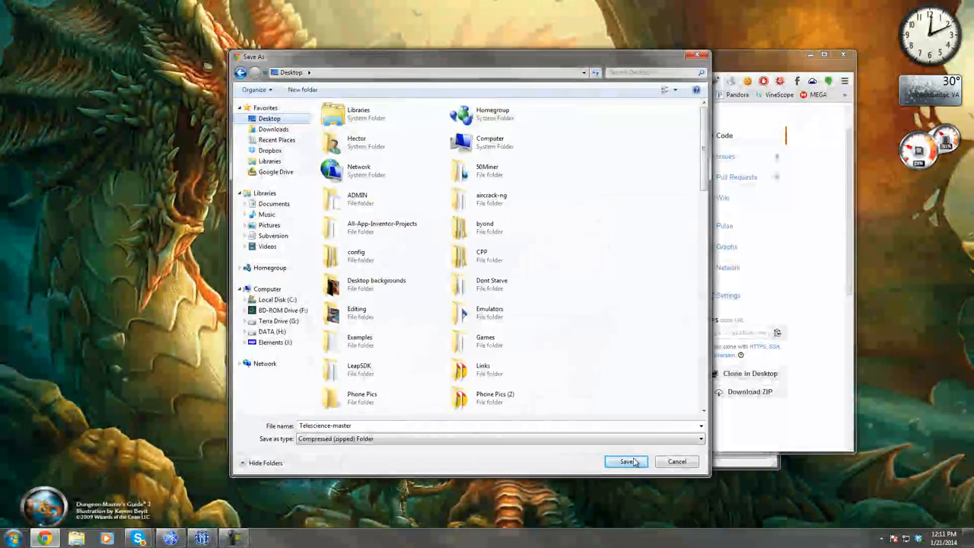
{"action": "left_click", "coordinate": [625, 462]}
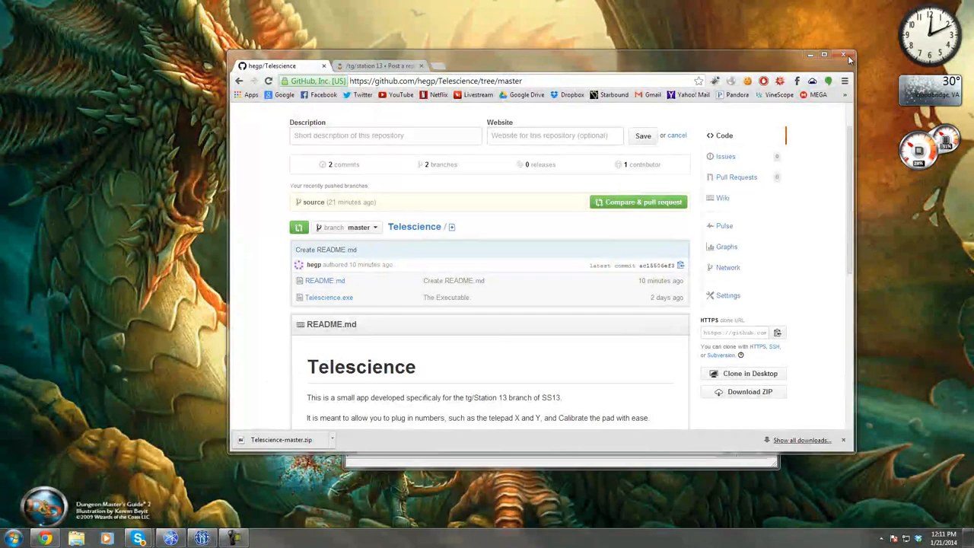
{"action": "left_click", "coordinate": [843, 58]}
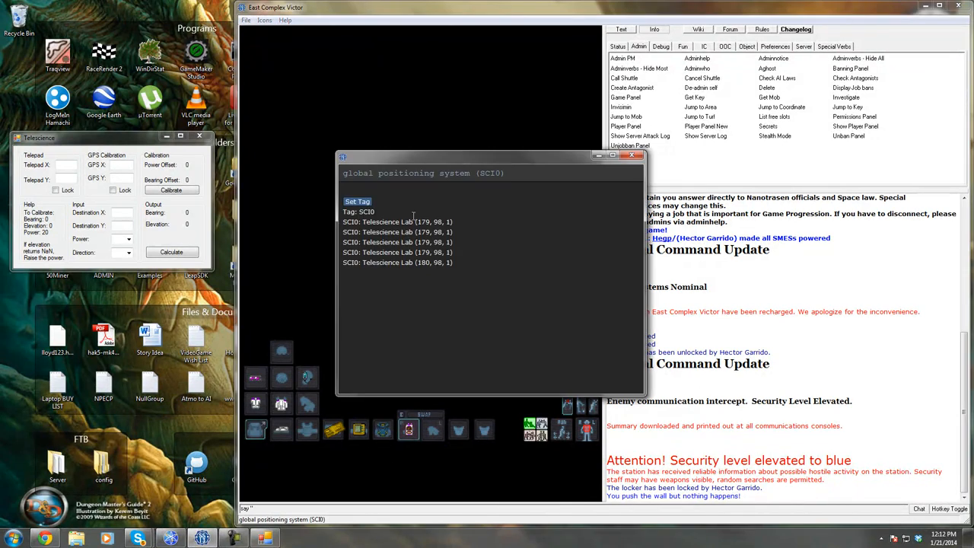
- Tag the GPS device TEST so it lists the Telescience Lab coordinates
{"action": "left_click", "coordinate": [356, 200]}
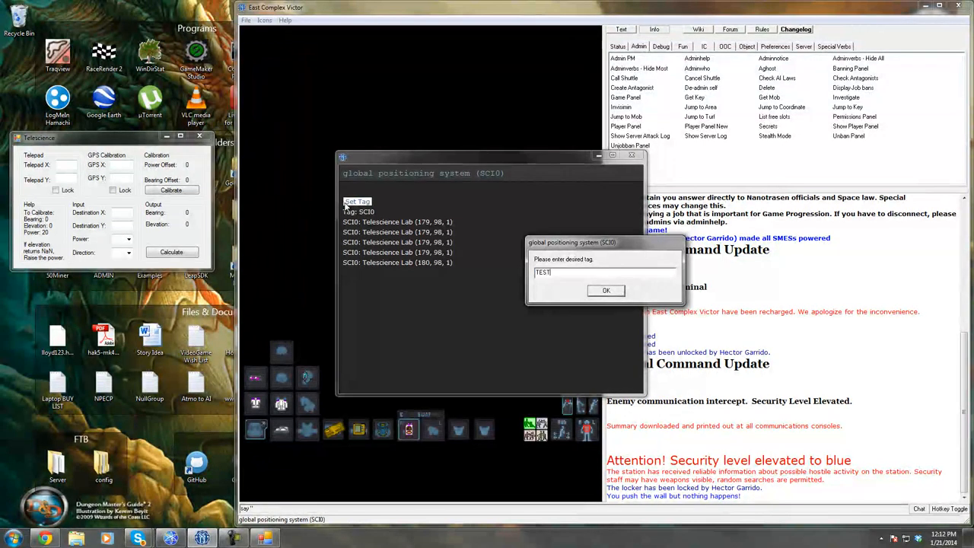
{"action": "left_click", "coordinate": [606, 289]}
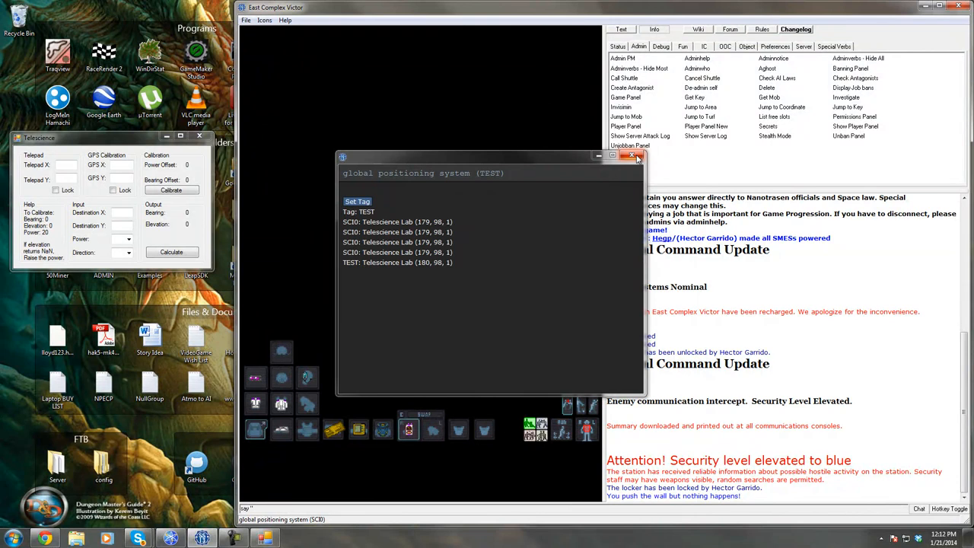
{"action": "left_click", "coordinate": [632, 156]}
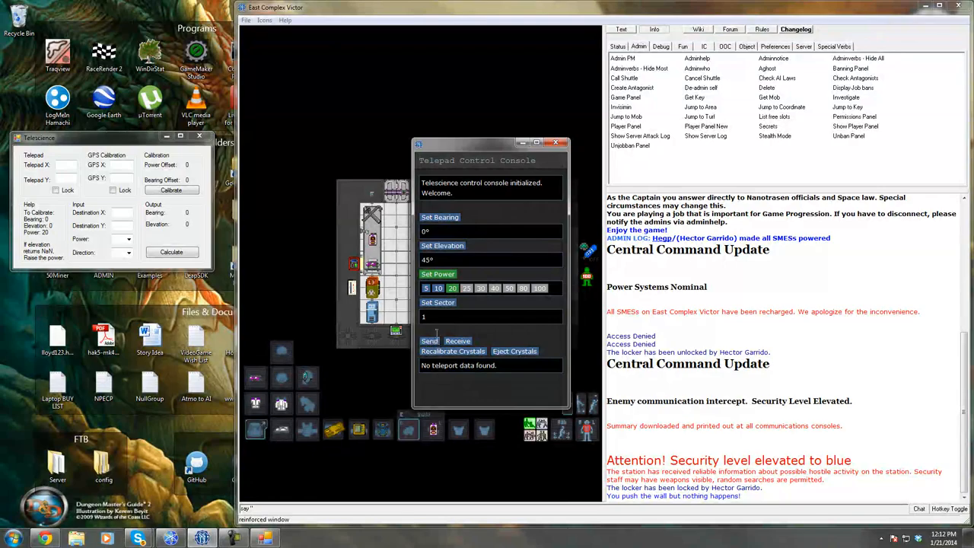
- Send the GPS through the telepad to Research and Development, confirming the safety check
{"action": "left_click", "coordinate": [454, 350]}
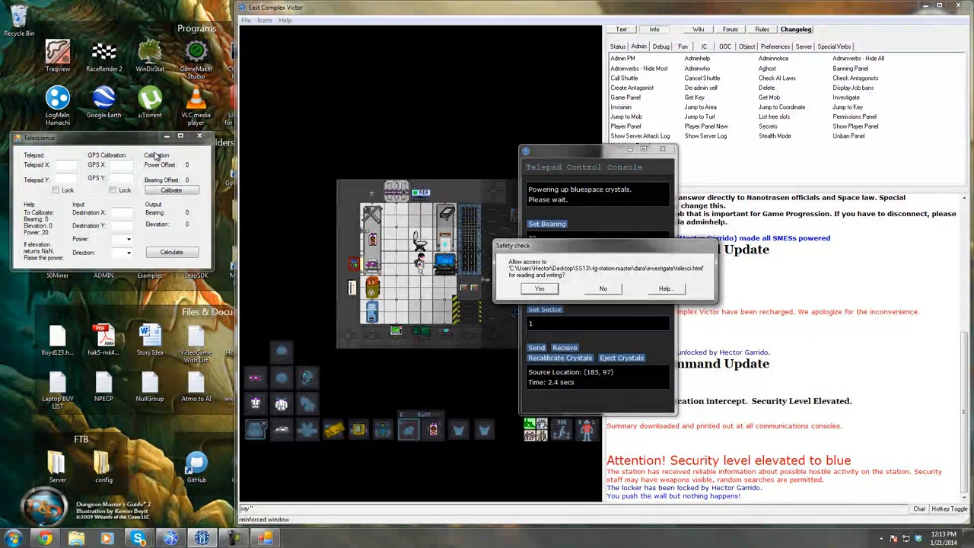
{"action": "mouse_move", "coordinate": [713, 181]}
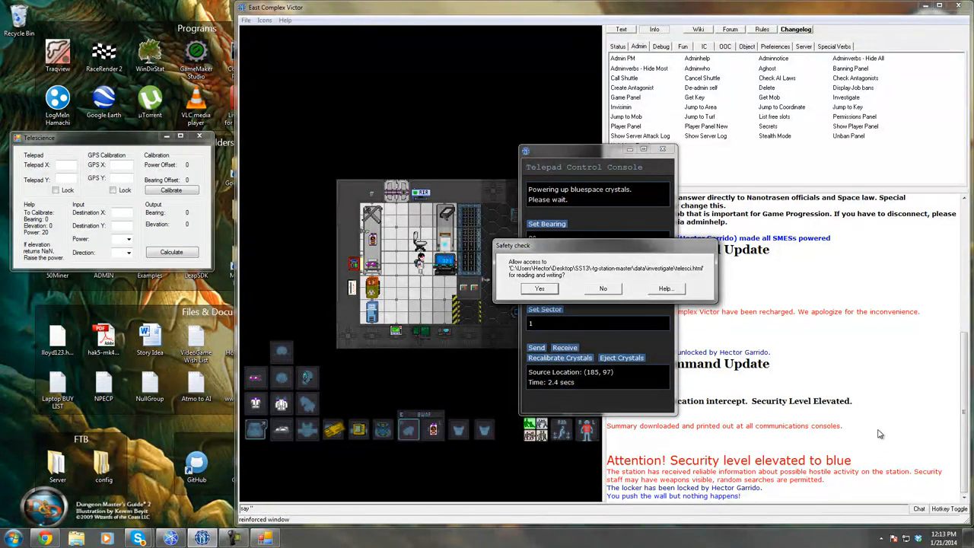
{"action": "left_click", "coordinate": [539, 290]}
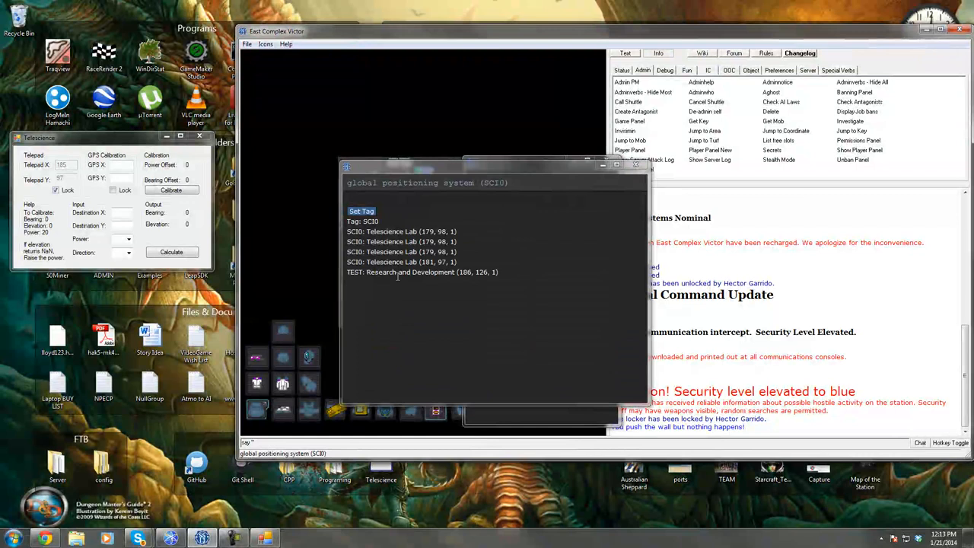
- Enter GPS reading X 166, Y 126 in the Telescience calculator for calibration
{"action": "double_click", "coordinate": [466, 270]}
{"action": "type", "text": "126"}
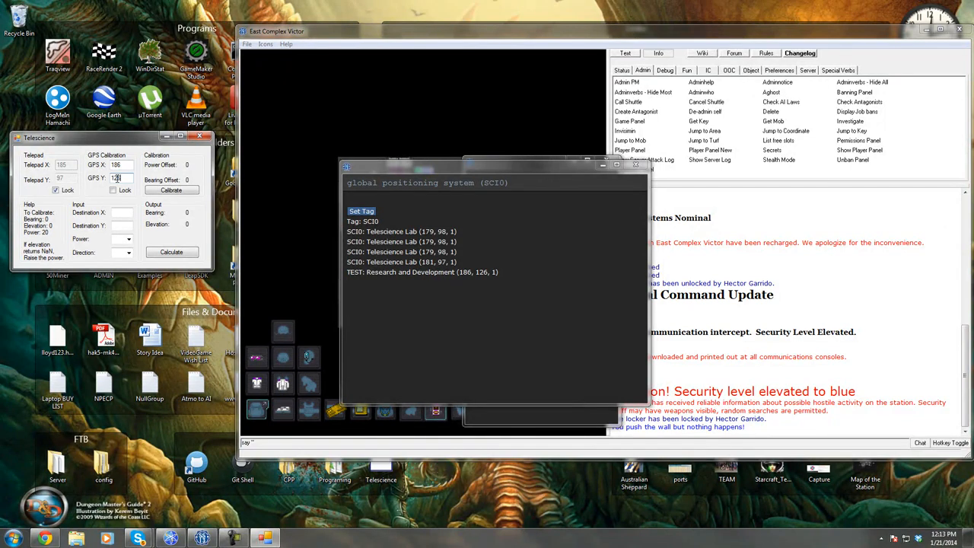
{"action": "left_click", "coordinate": [170, 189]}
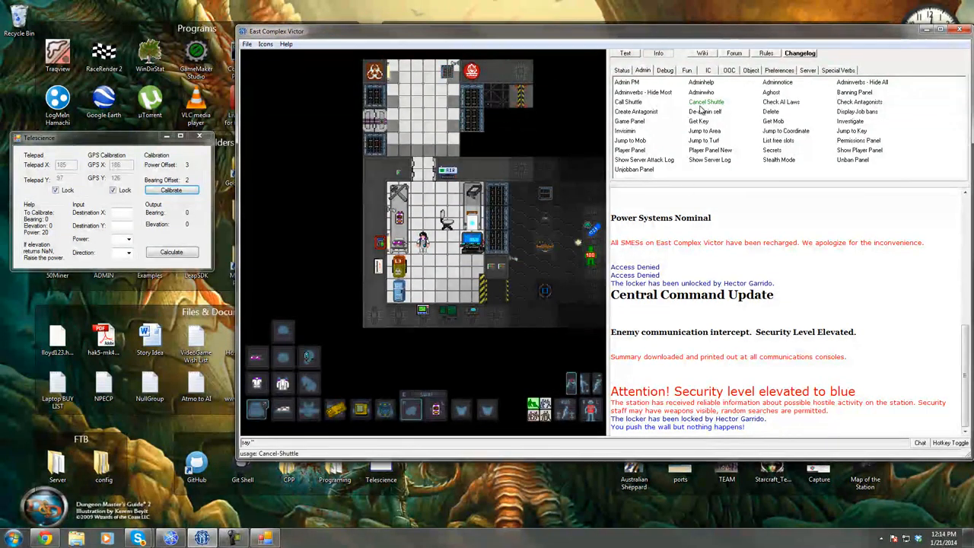
{"action": "mouse_move", "coordinate": [703, 131]}
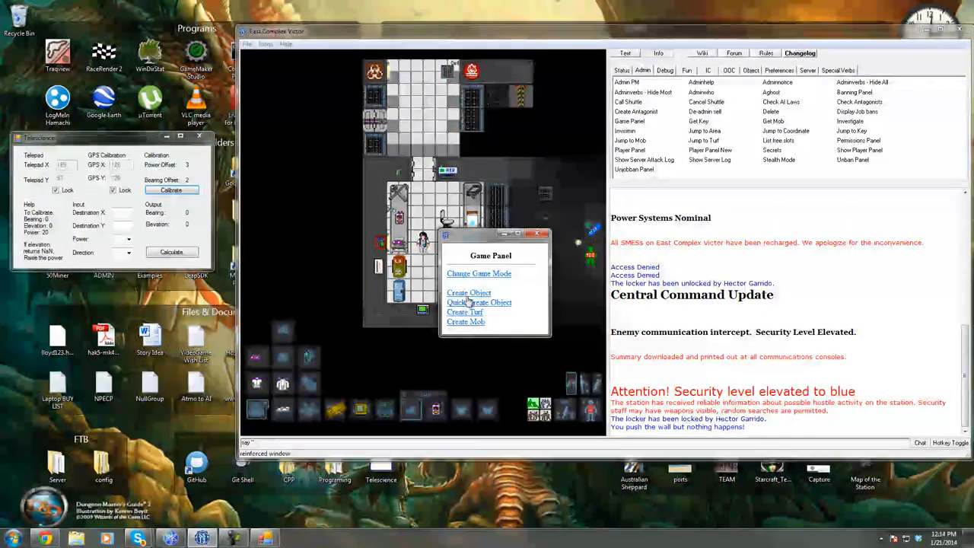
- Spawn a bluespace crystal via Quick Create Object filtered by 'bl' and load it into the console
{"action": "left_click", "coordinate": [480, 301]}
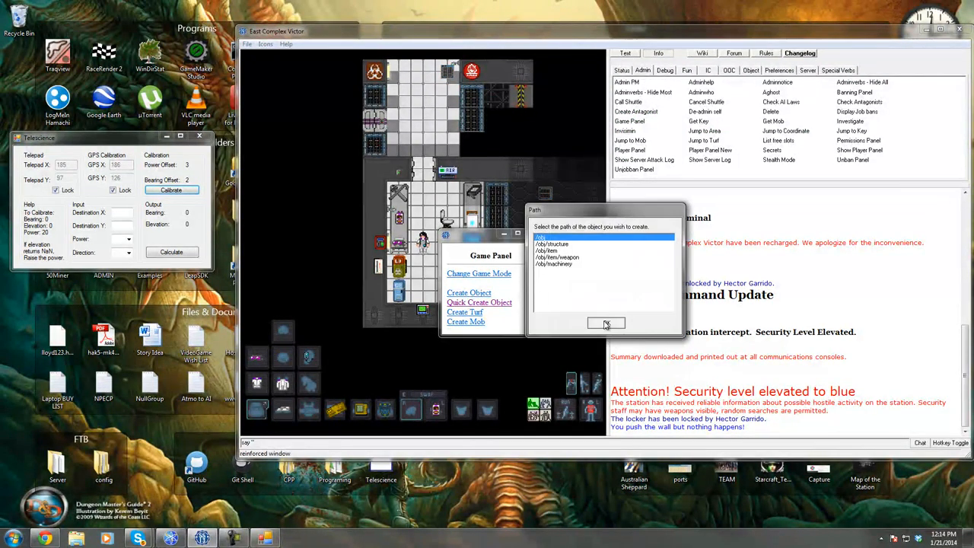
{"action": "left_click", "coordinate": [606, 323]}
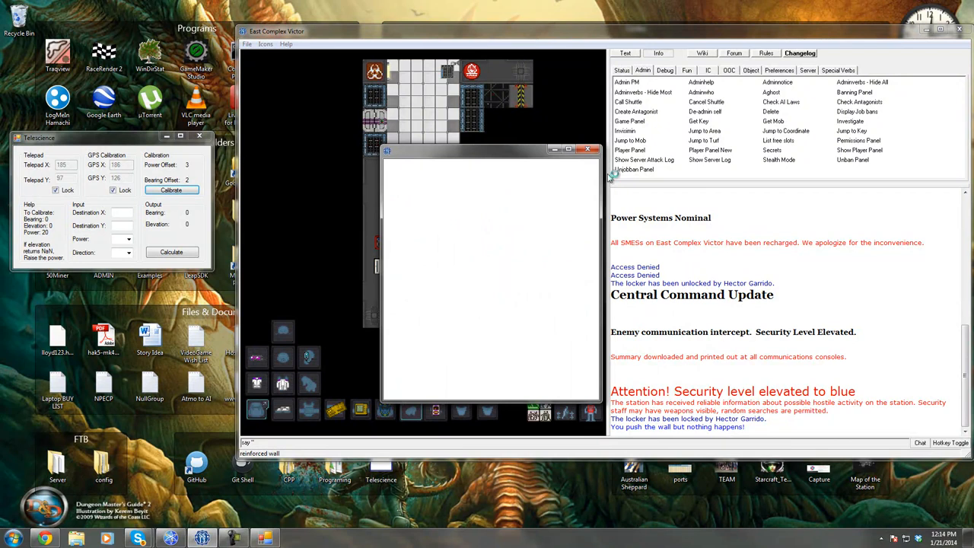
{"action": "left_click", "coordinate": [468, 293]}
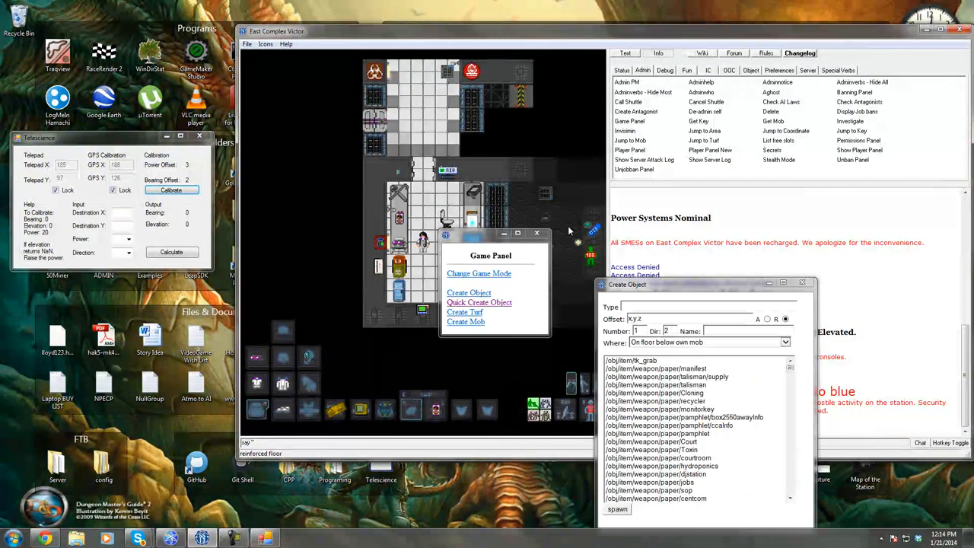
{"action": "type", "text": "b"}
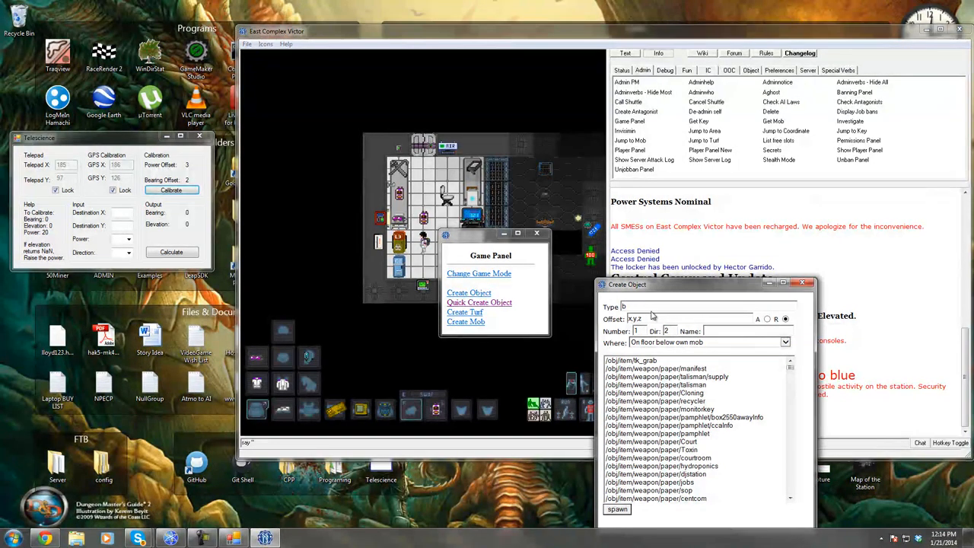
{"action": "type", "text": "lues"}
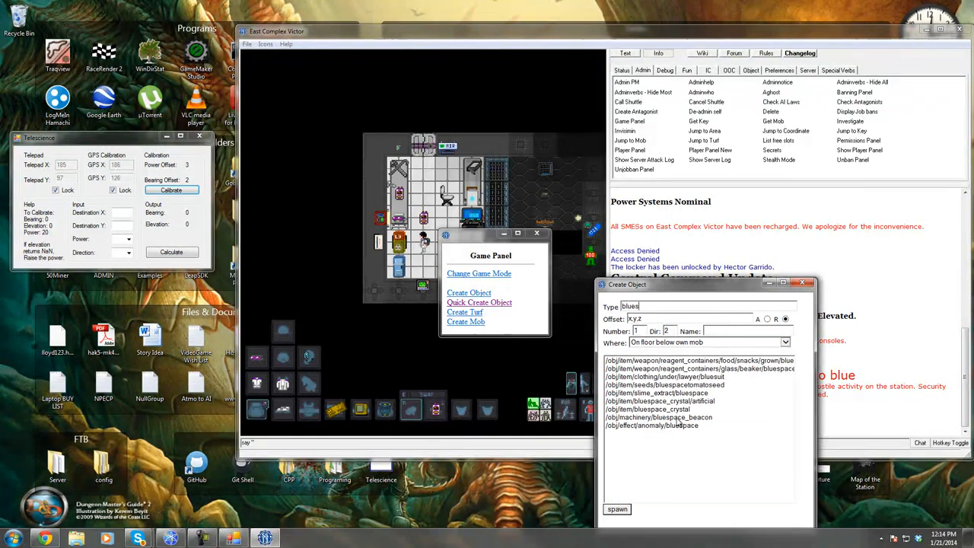
{"action": "left_click", "coordinate": [648, 409]}
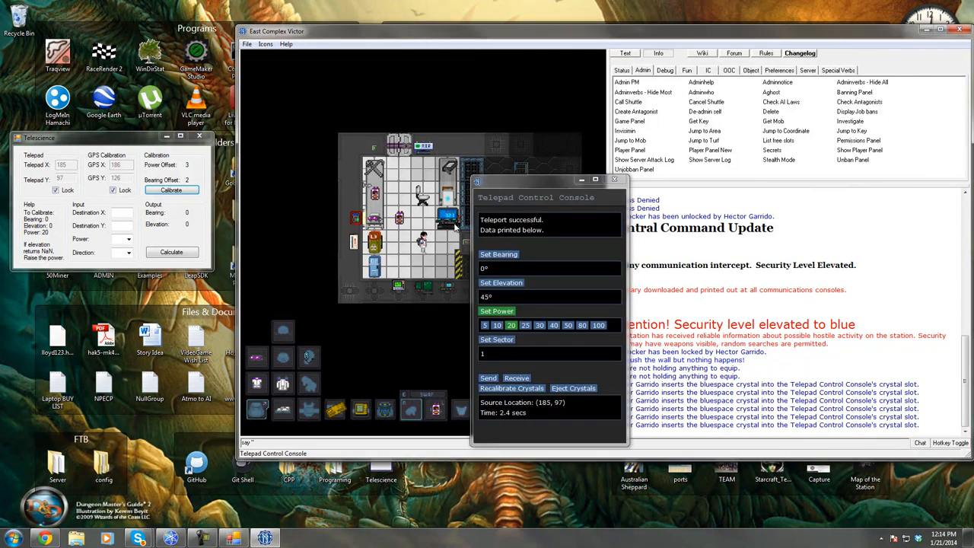
- Send the teleport from source location 185, 97 on the telepad console
{"action": "left_click", "coordinate": [615, 179]}
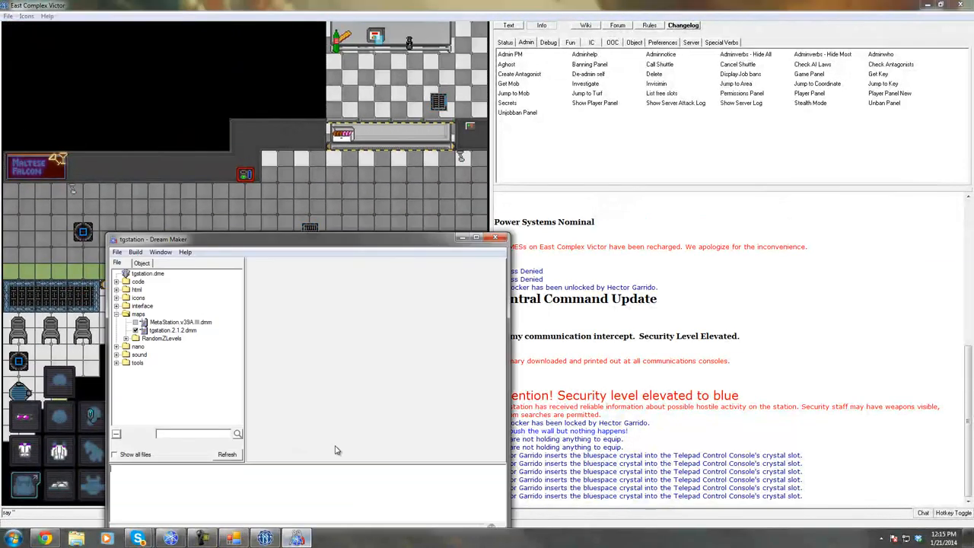
- Load the tgstation .dmm station map in Dream Maker
{"action": "double_click", "coordinate": [170, 330]}
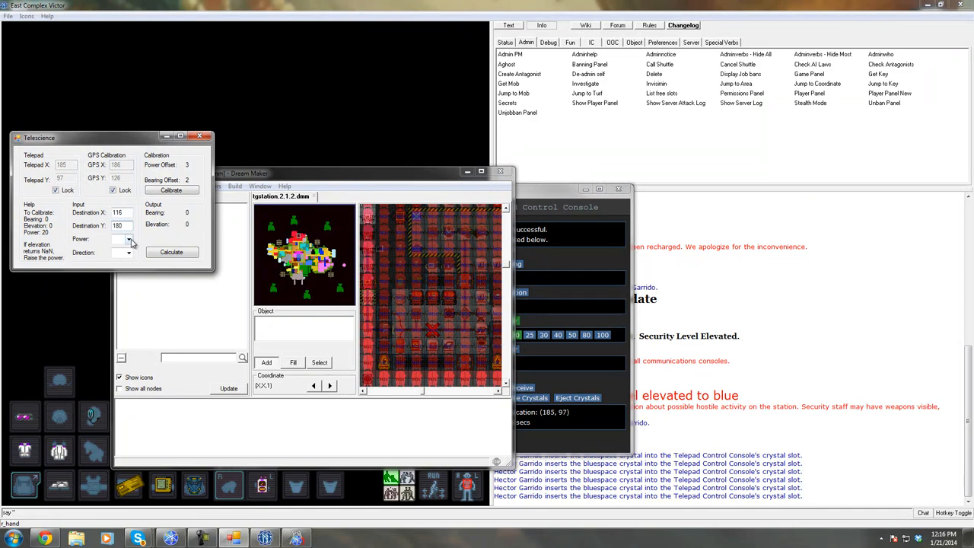
- Calculate for destination 116, 180 and set the telepad console bearing to 318.27
{"action": "left_click", "coordinate": [127, 239]}
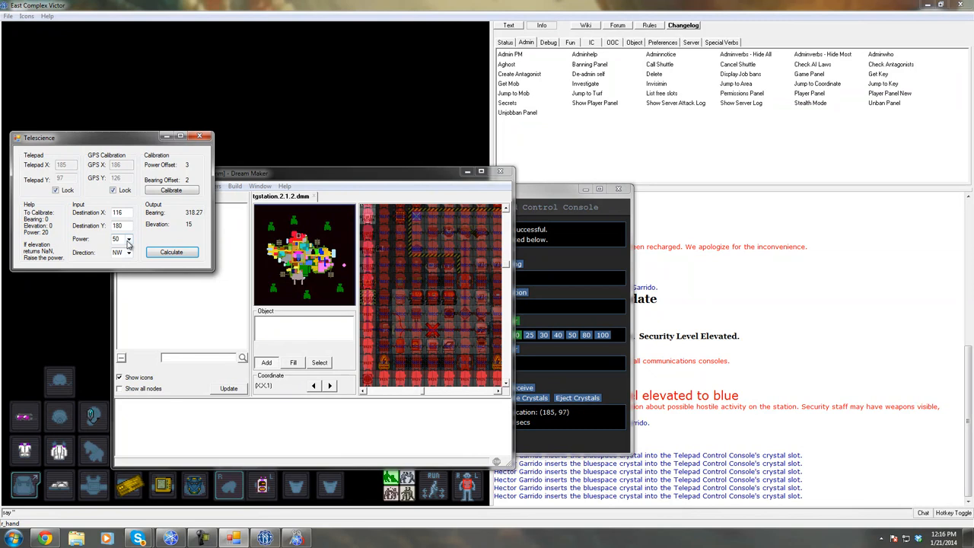
{"action": "left_click", "coordinate": [170, 253]}
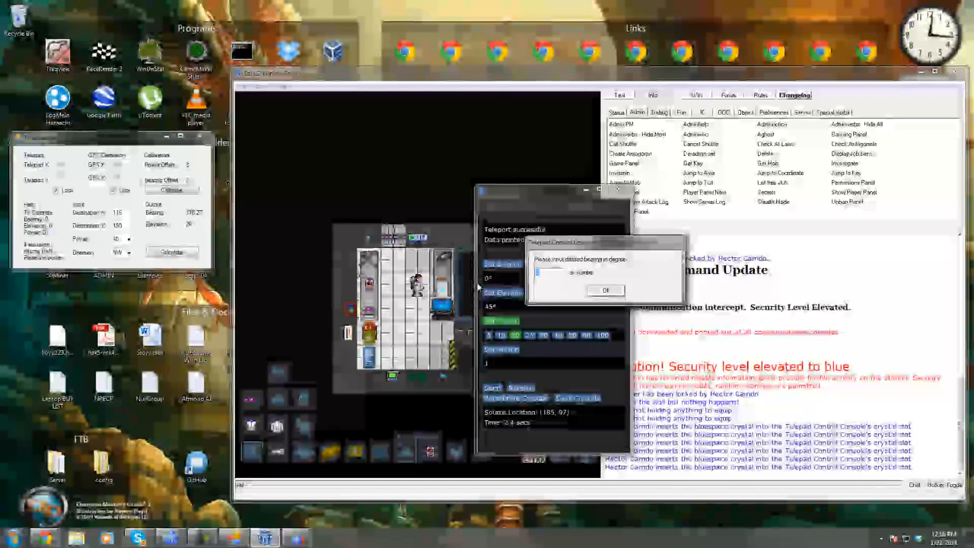
{"action": "type", "text": "318"}
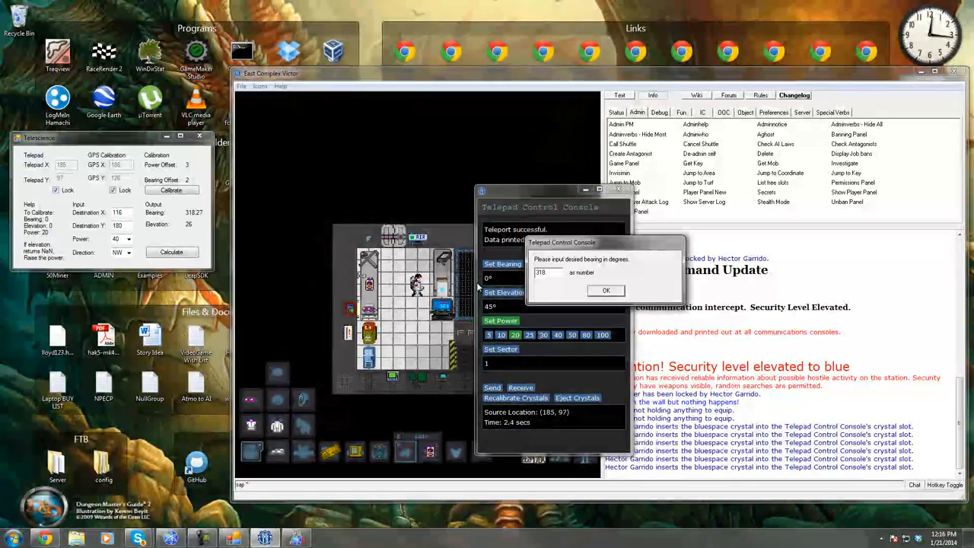
{"action": "left_click", "coordinate": [606, 289]}
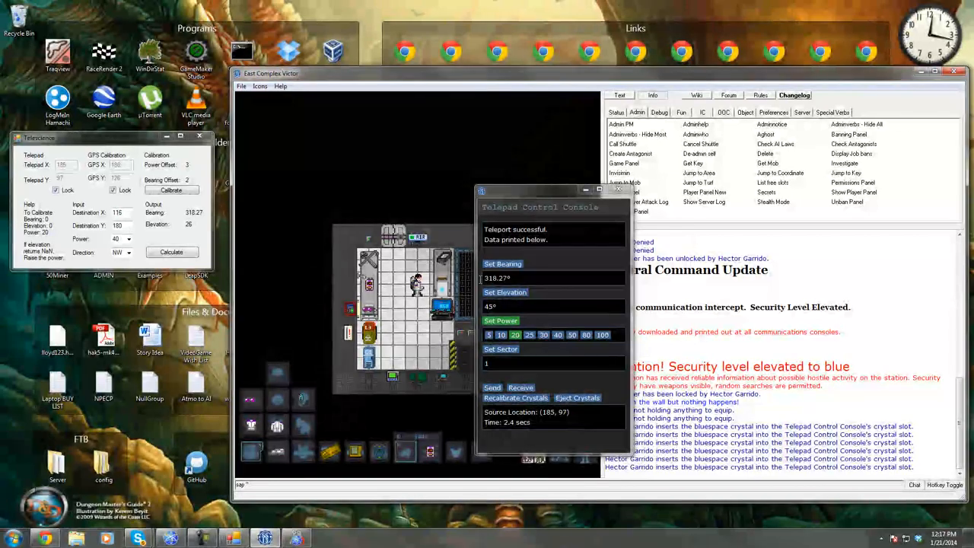
{"action": "left_click", "coordinate": [505, 293]}
{"action": "type", "text": "180"}
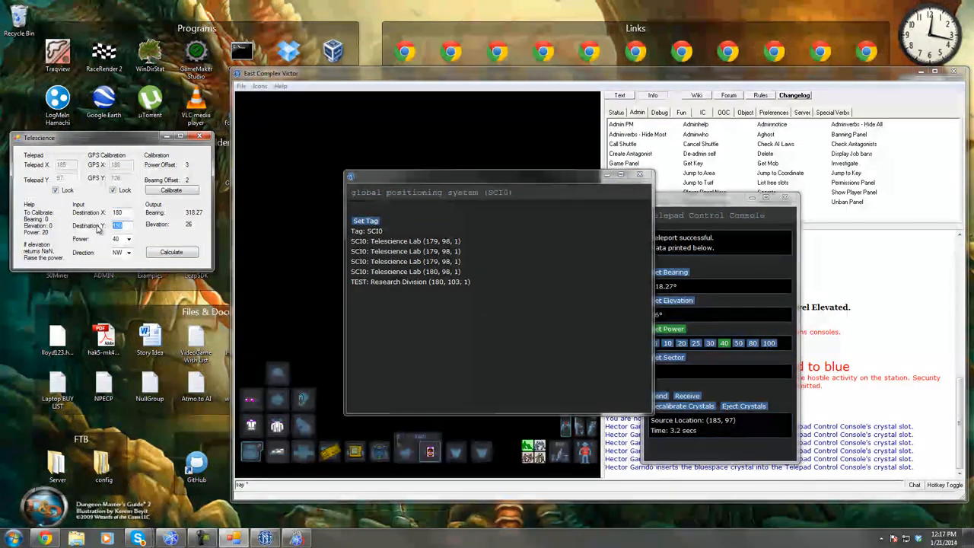
- Target 180, 183 at power 20, compute bearing 318.2 and elevation 8, and close the GPS
{"action": "left_click", "coordinate": [128, 239]}
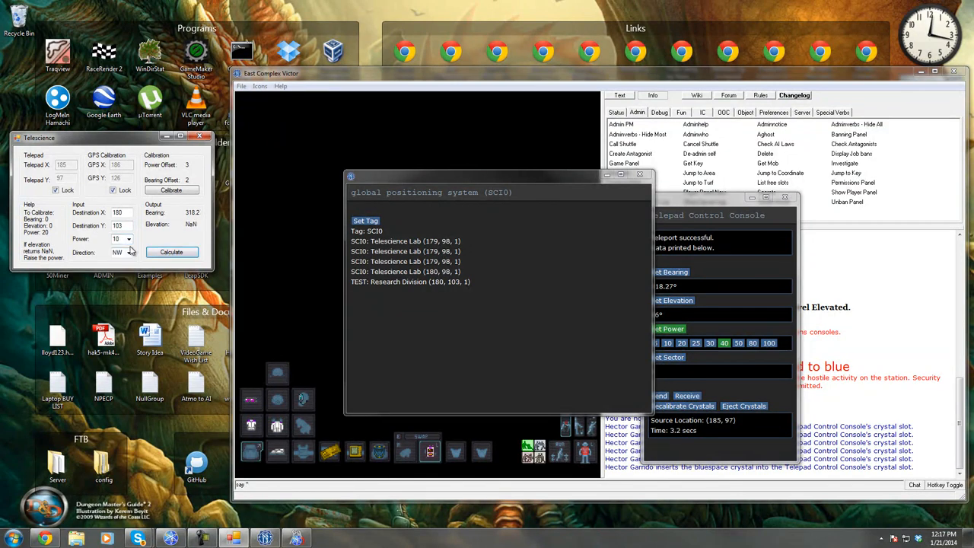
{"action": "left_click", "coordinate": [171, 253]}
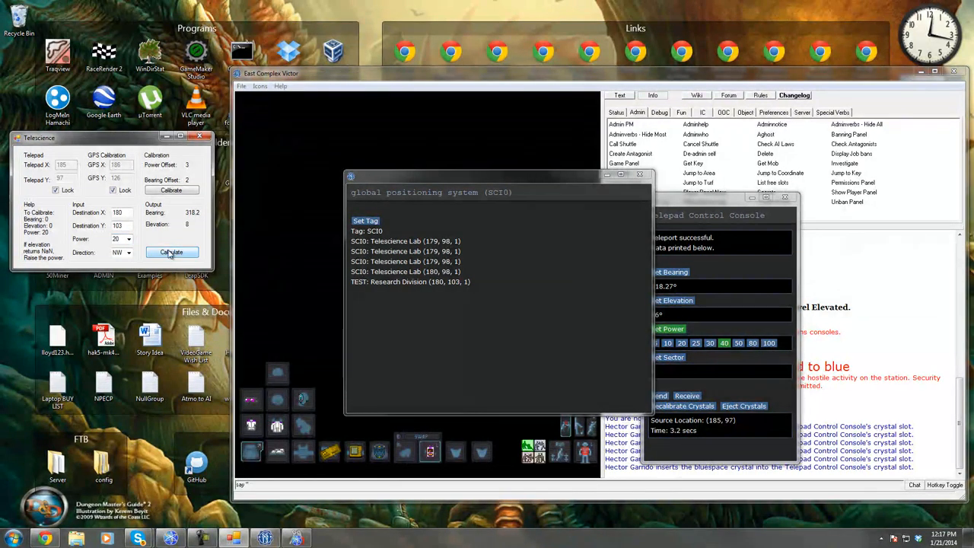
{"action": "left_click", "coordinate": [171, 253]}
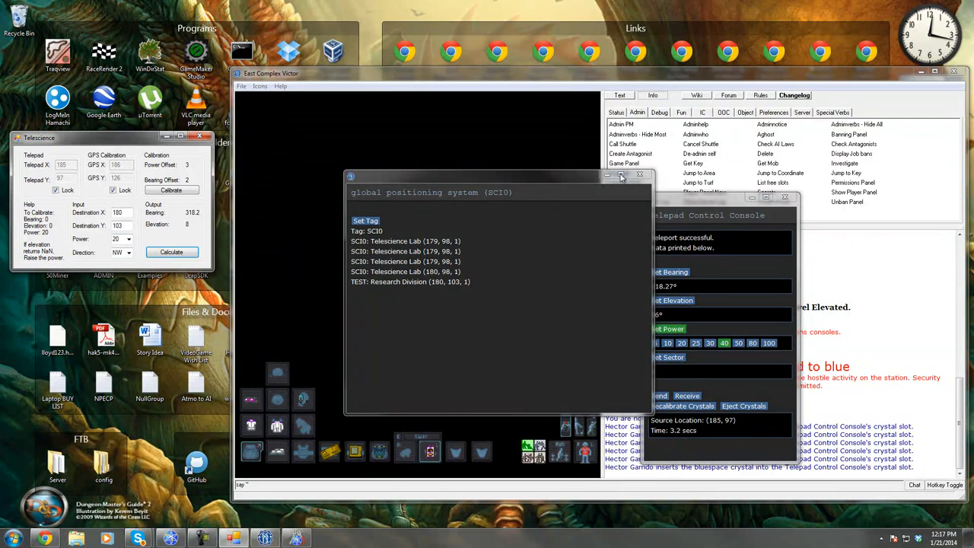
{"action": "left_click", "coordinate": [621, 177]}
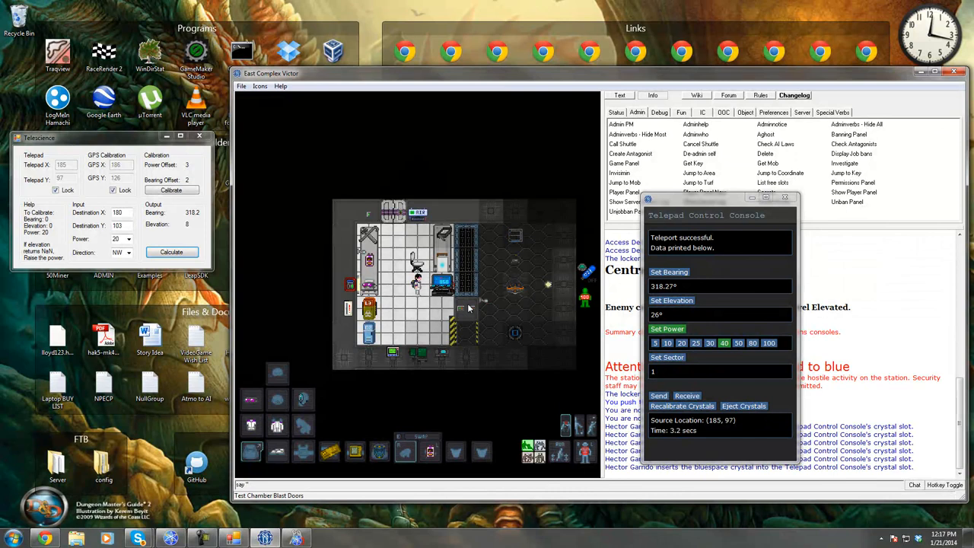
- Set the telepad console to bearing 318.2 and elevation 8 and send the teleport
{"action": "left_click", "coordinate": [670, 271]}
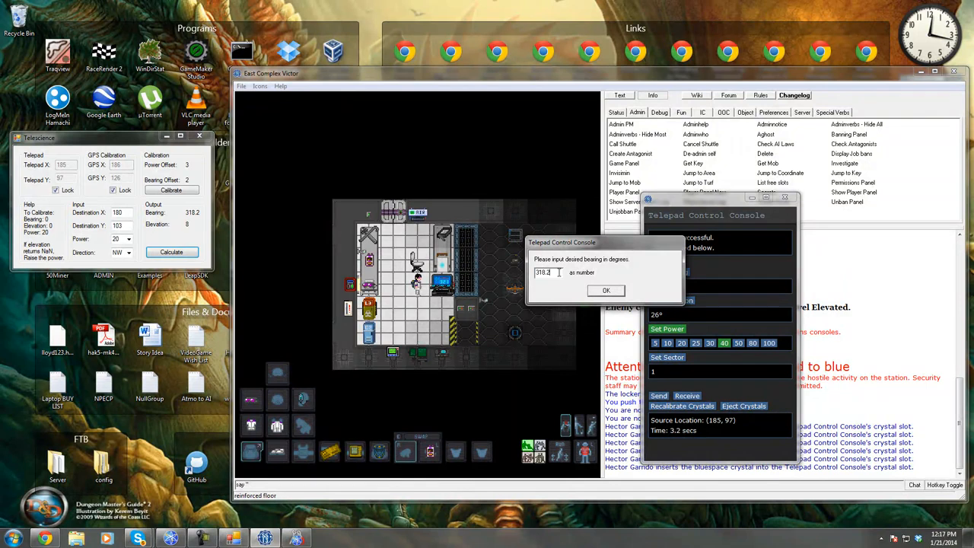
{"action": "left_click", "coordinate": [606, 289]}
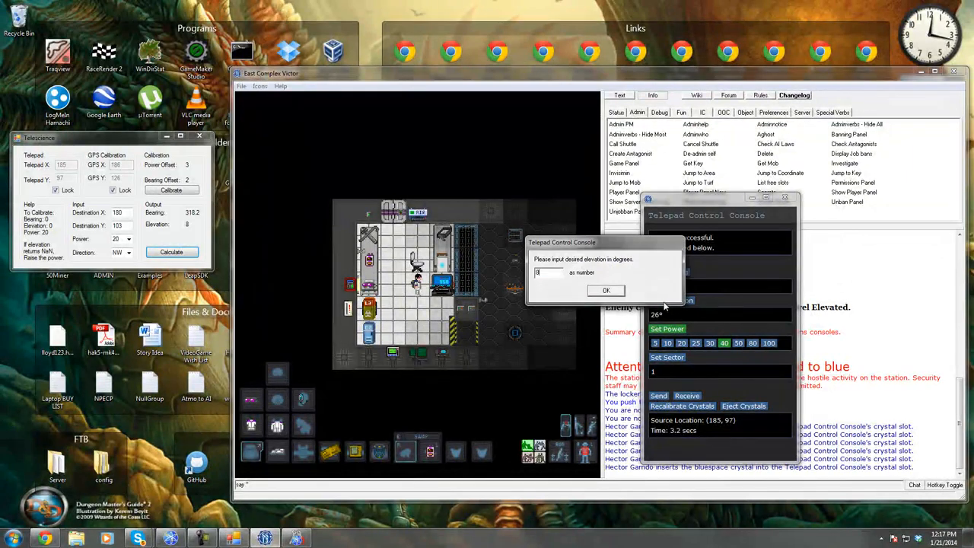
{"action": "left_click", "coordinate": [606, 289]}
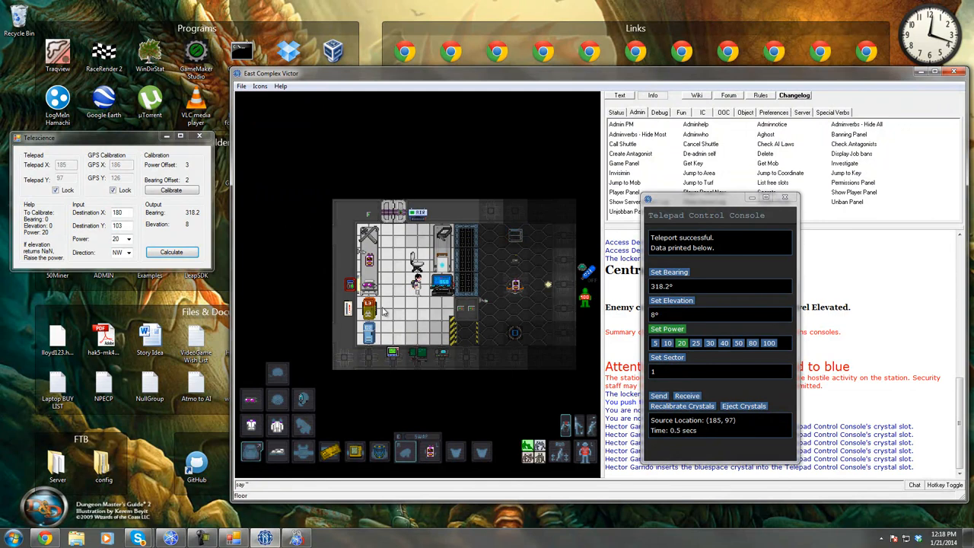
{"action": "left_click", "coordinate": [171, 253]}
{"action": "type", "text": "180"}
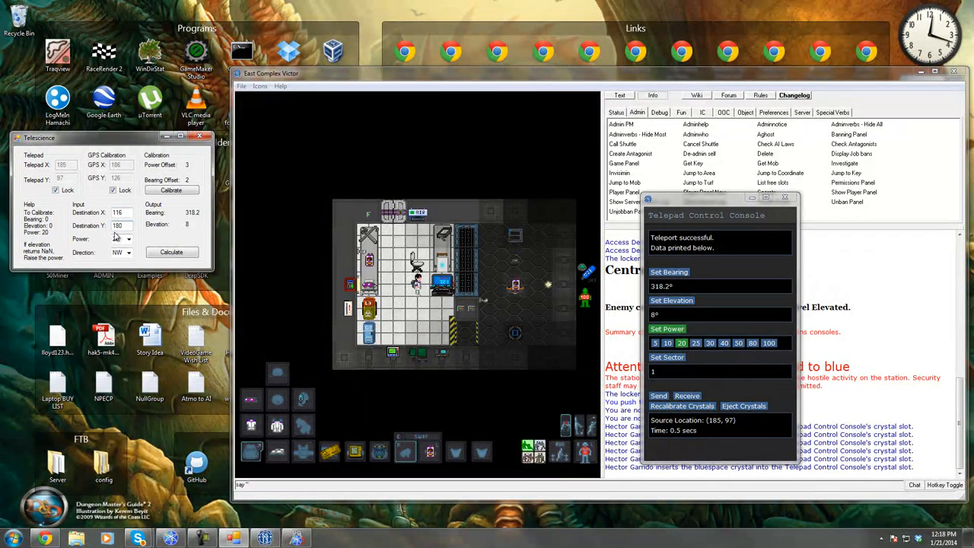
- Calculate for destination 116, 180 at power 40 and enter elevation 26 and bearing 318.27 on the console
{"action": "left_click", "coordinate": [128, 252]}
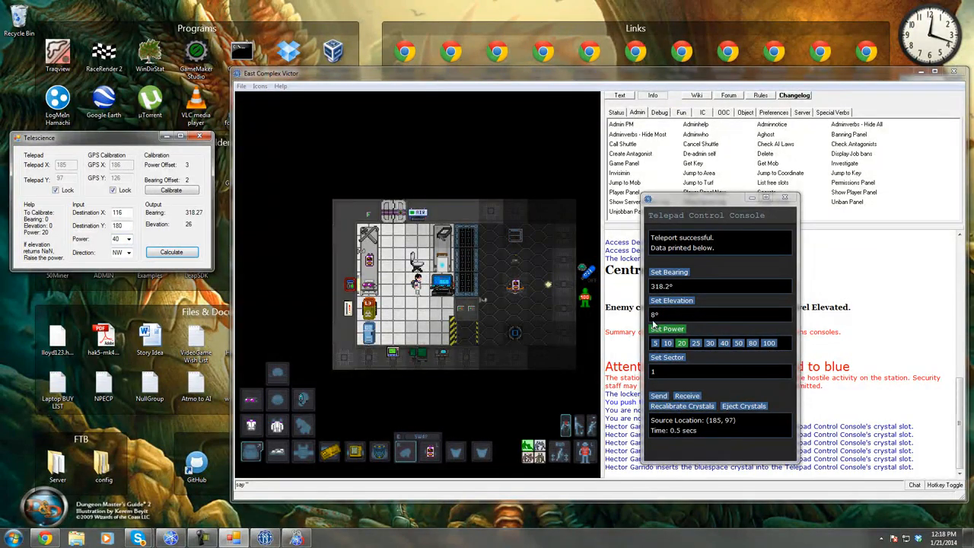
{"action": "left_click", "coordinate": [671, 300]}
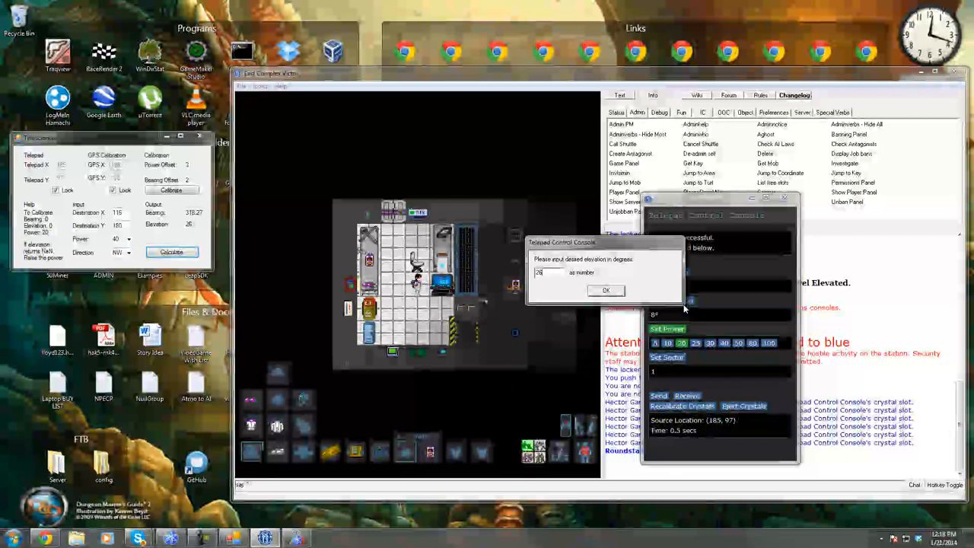
{"action": "left_click", "coordinate": [606, 289]}
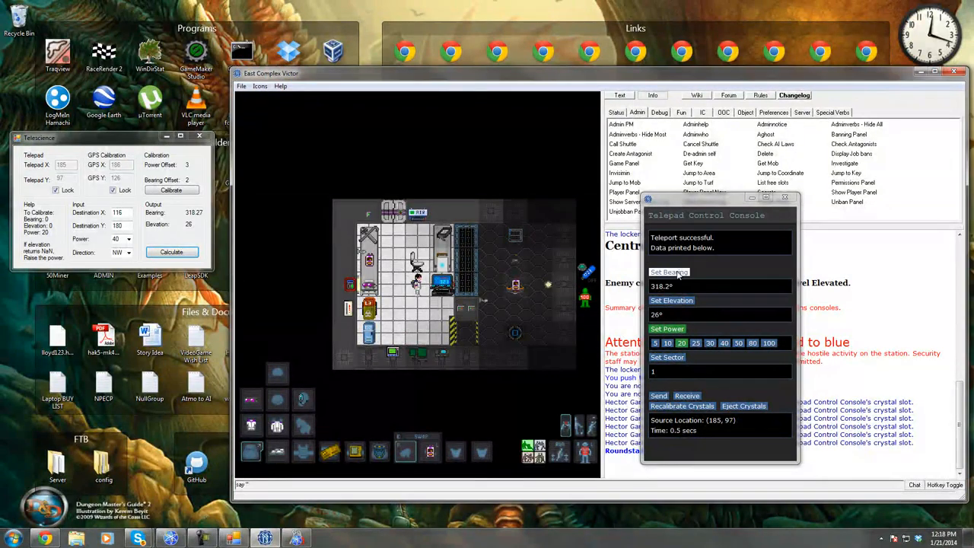
{"action": "left_click", "coordinate": [670, 271]}
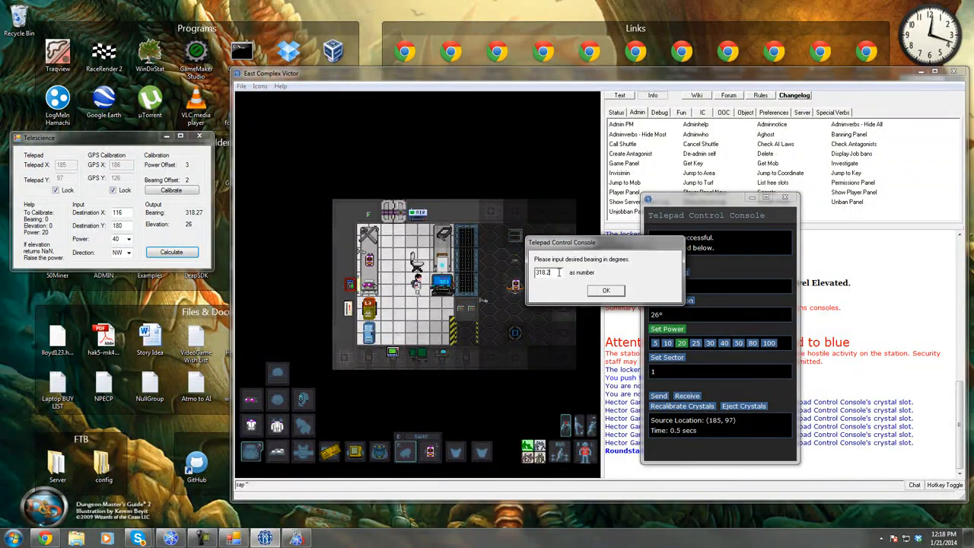
{"action": "left_click", "coordinate": [606, 289]}
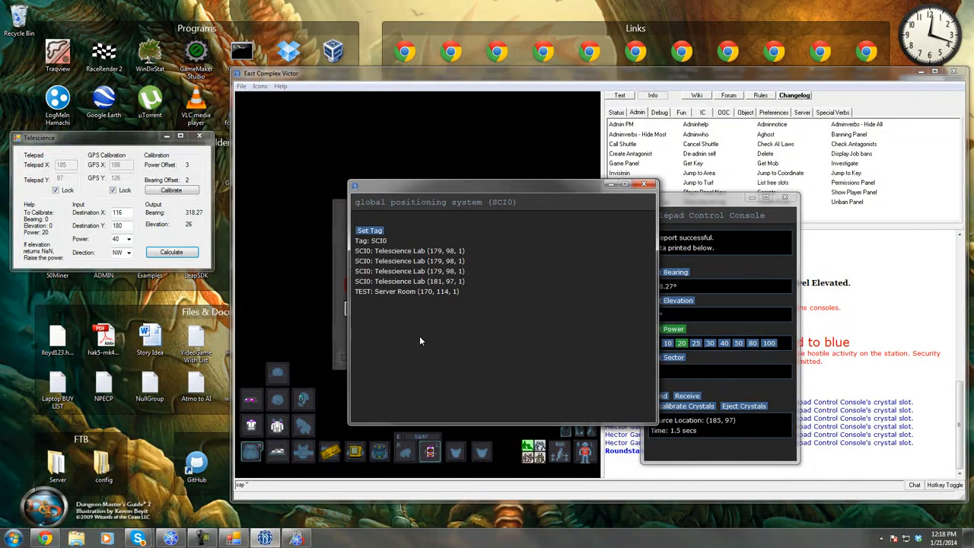
{"action": "double_click", "coordinate": [434, 292]}
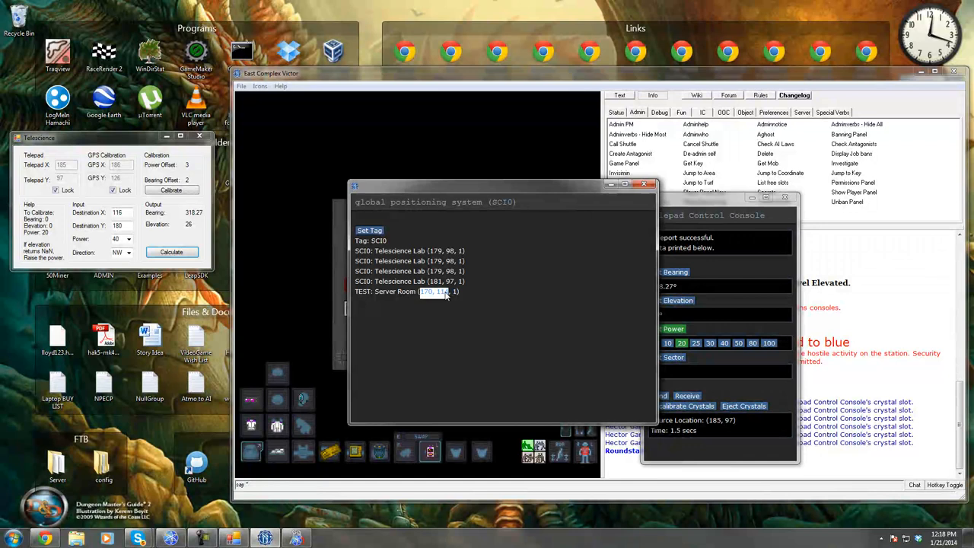
{"action": "mouse_move", "coordinate": [387, 322]}
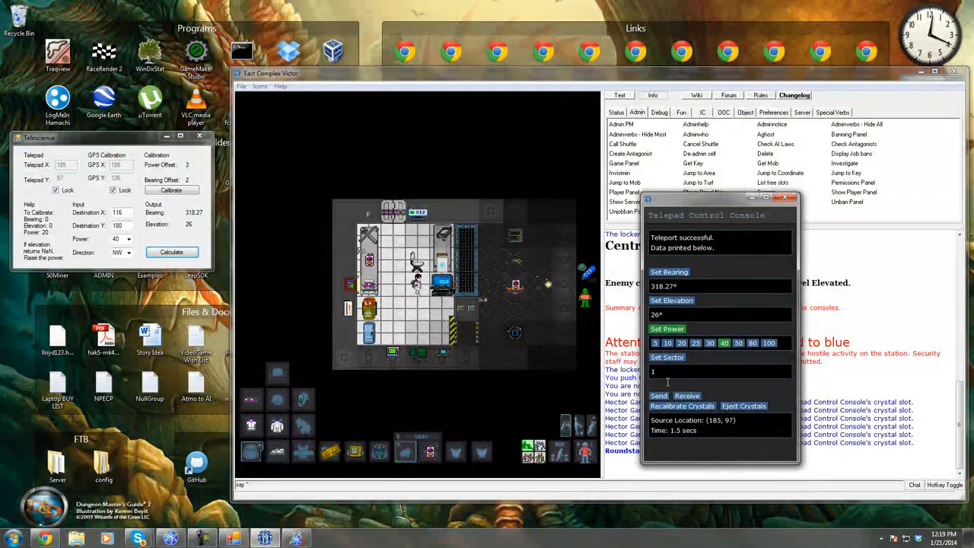
- Send the teleport, retrying once the telepad finishes recharging
{"action": "left_click", "coordinate": [659, 395]}
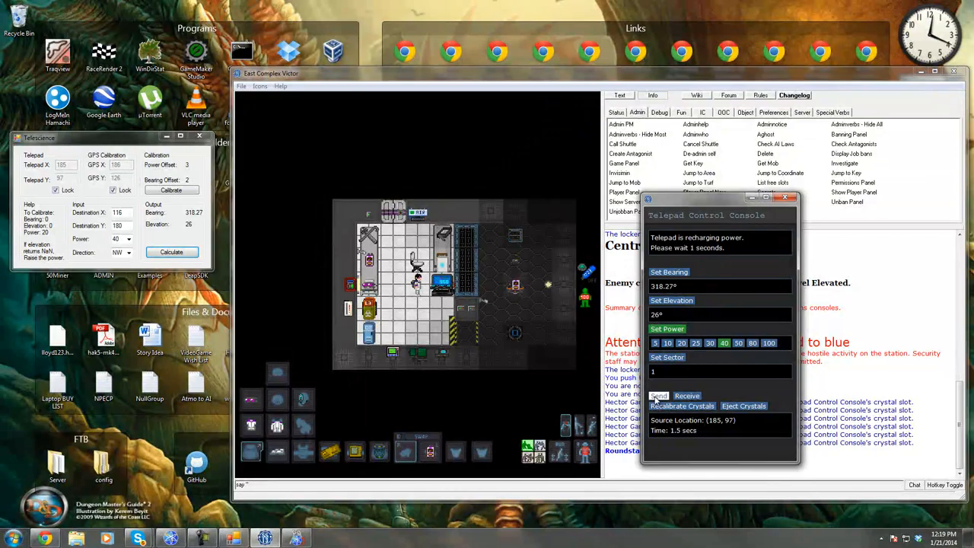
{"action": "left_click", "coordinate": [658, 396]}
{"action": "type", "text": "103"}
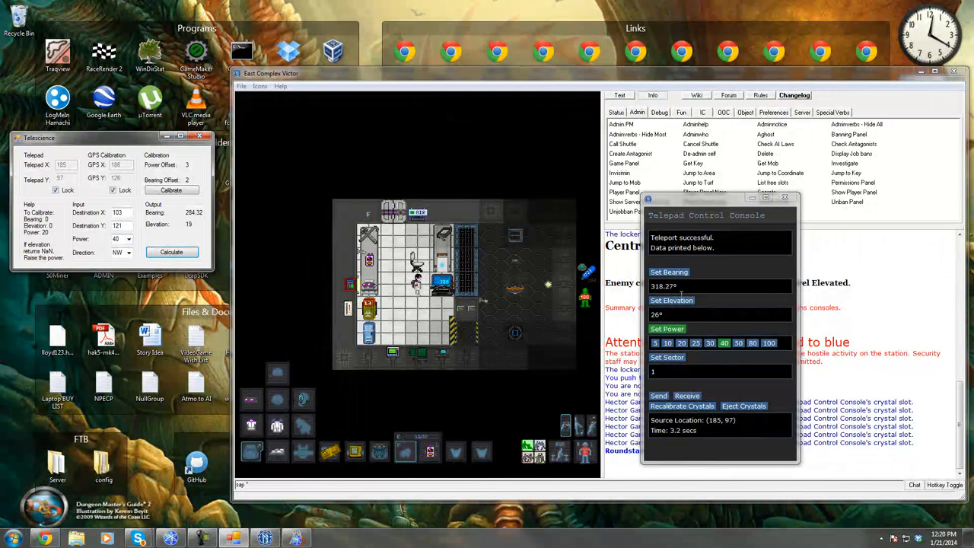
- Enter bearing 284.3 and elevation 19 from the calculator into the telepad console
{"action": "left_click", "coordinate": [669, 271]}
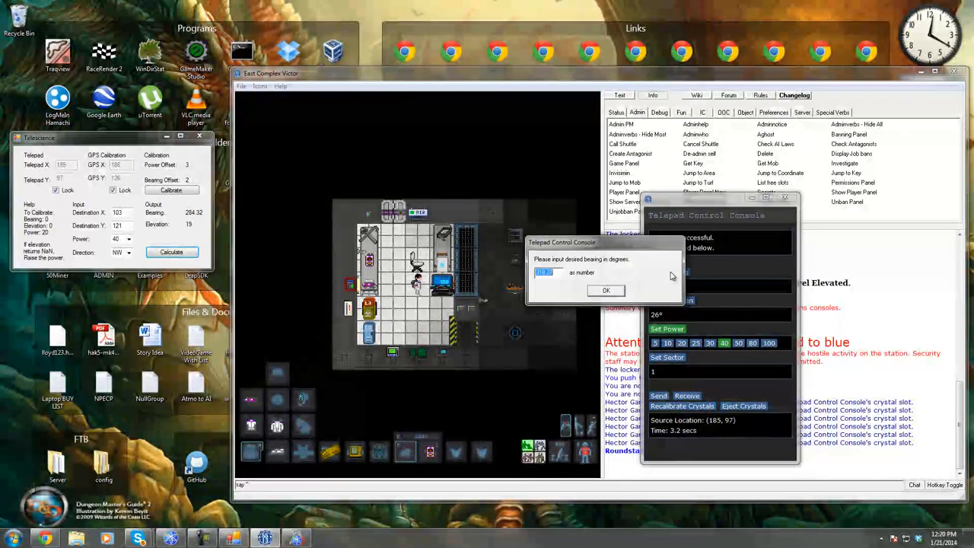
{"action": "type", "text": "284.3"}
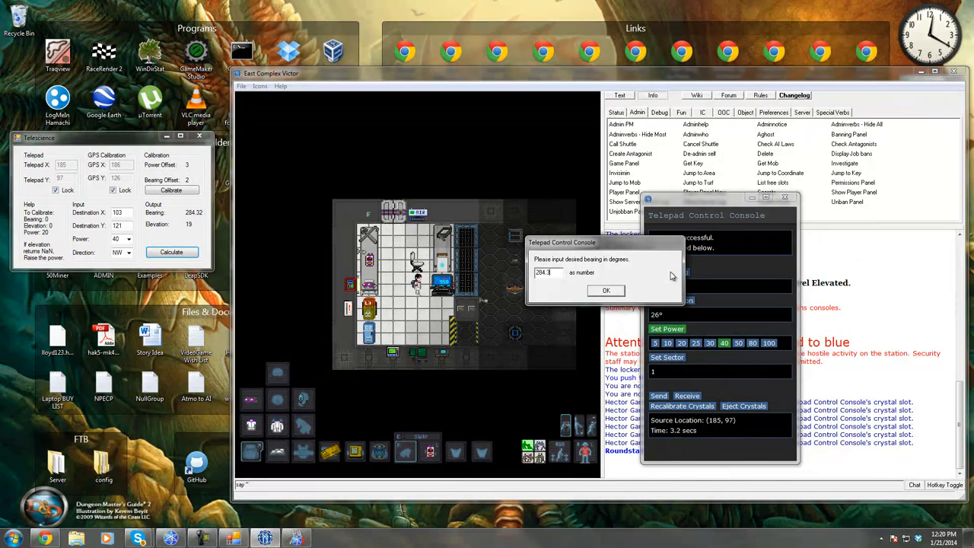
{"action": "left_click", "coordinate": [606, 290]}
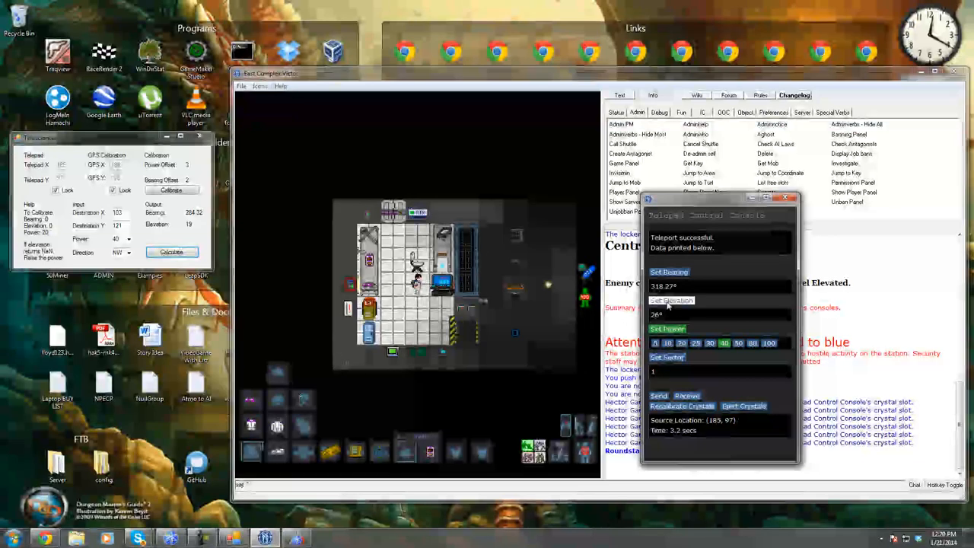
{"action": "left_click", "coordinate": [671, 299]}
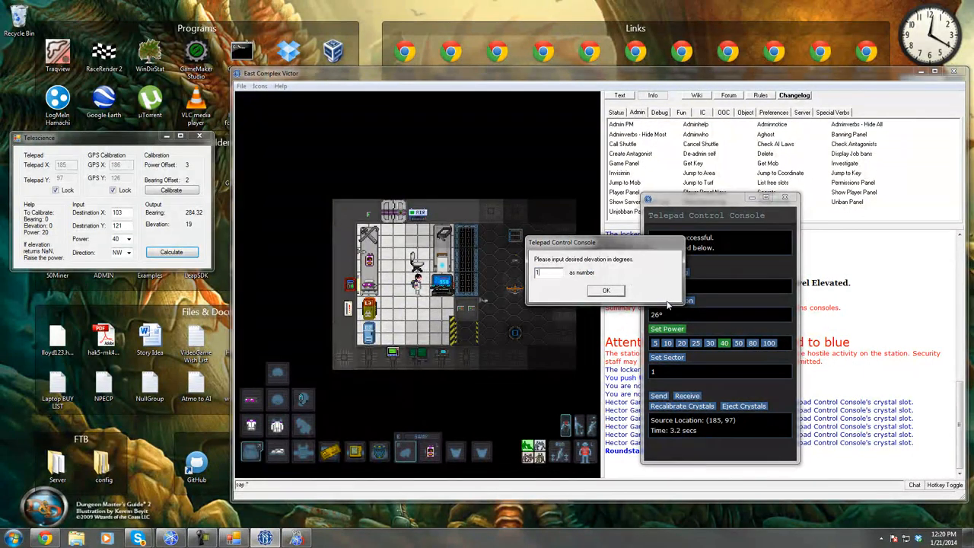
{"action": "left_click", "coordinate": [605, 289]}
{"action": "type", "text": "N02"}
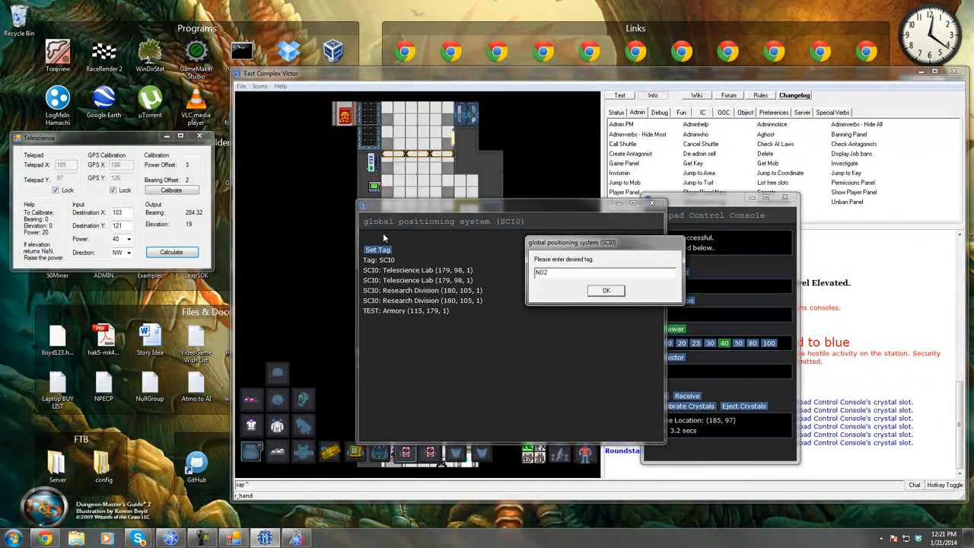
- Tag the GPS device NO2 and dismiss its Research Division readout
{"action": "left_click", "coordinate": [606, 289]}
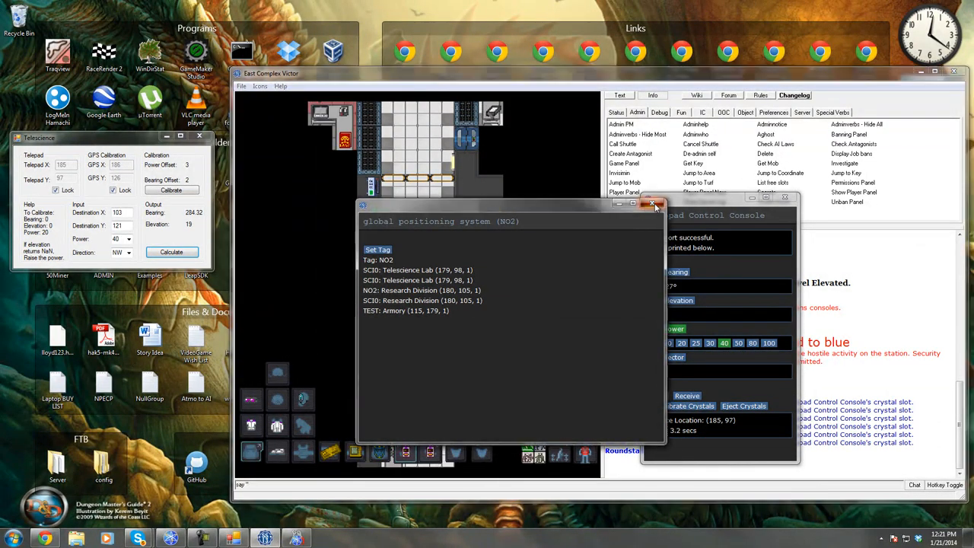
{"action": "left_click", "coordinate": [651, 204]}
{"action": "type", "text": "186"}
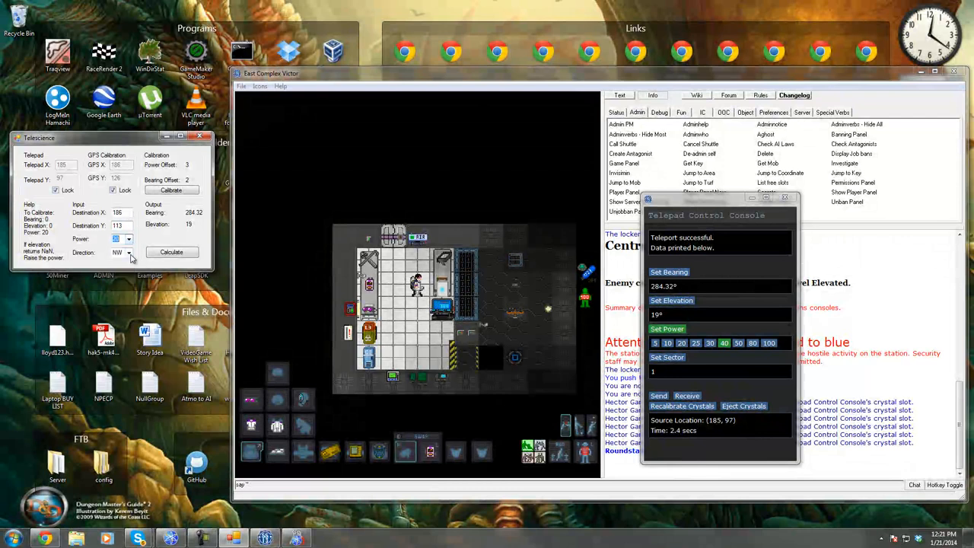
- Calculate at power 20 toward NE and enter bearing 1.50 and elevation 17 on the console
{"action": "left_click", "coordinate": [170, 253]}
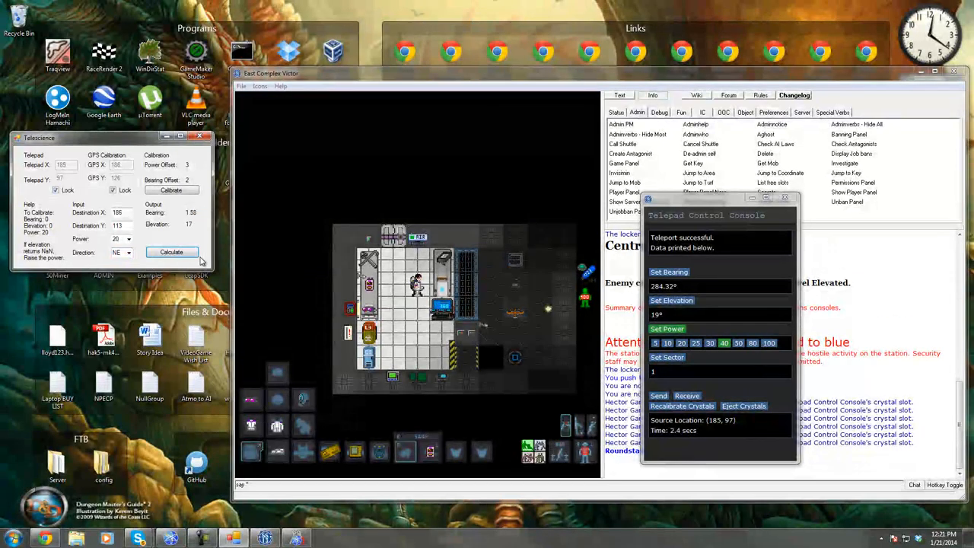
{"action": "left_click", "coordinate": [669, 271]}
{"action": "type", "text": "1.58"}
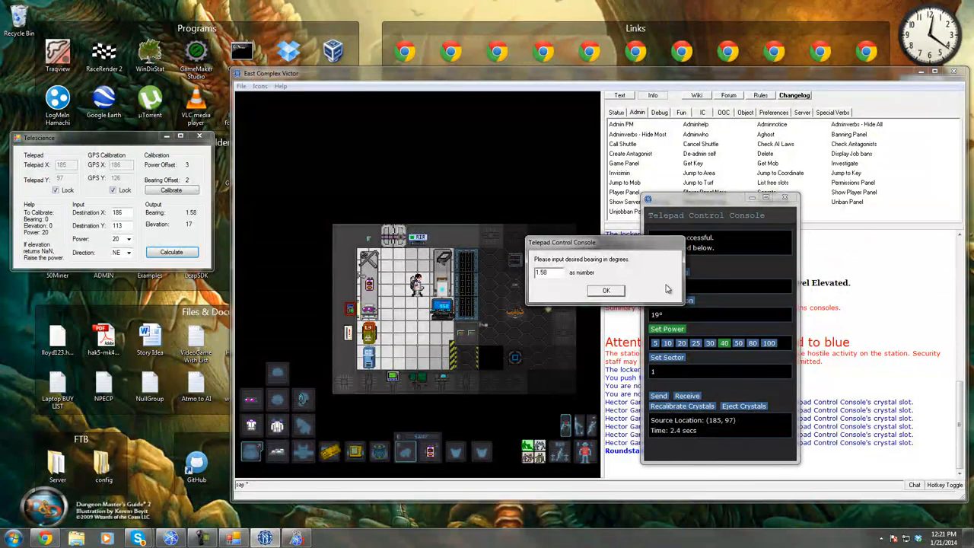
{"action": "left_click", "coordinate": [606, 289]}
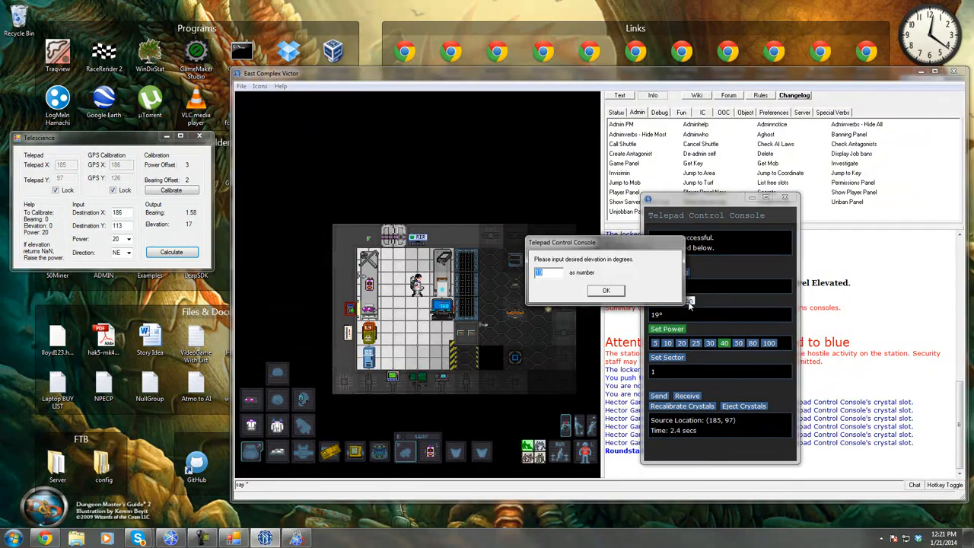
{"action": "left_click", "coordinate": [605, 289]}
{"action": "type", "text": "136"}
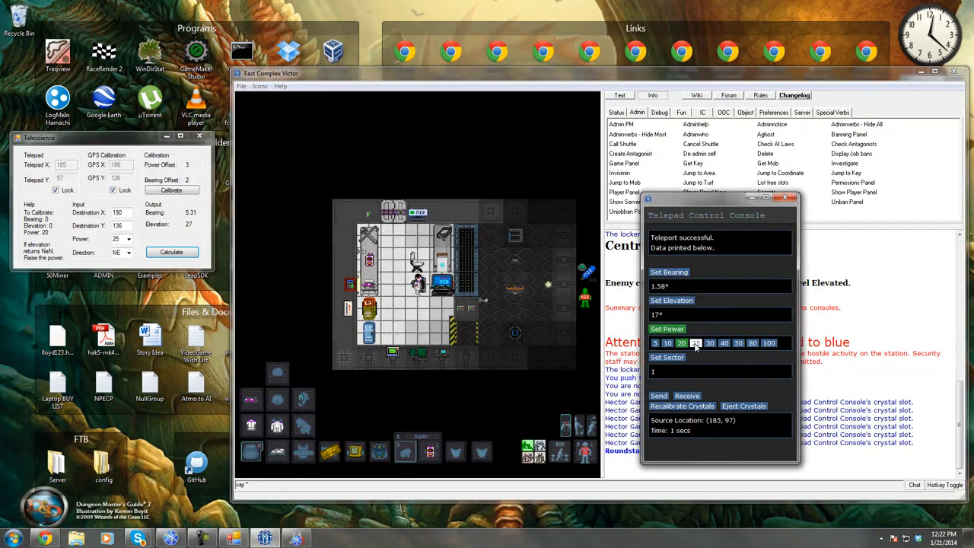
- Set telepad power 25 with bearing 5.31 and elevation 27 for destination 190, 136
{"action": "left_click", "coordinate": [670, 271]}
{"action": "type", "text": "5.3"}
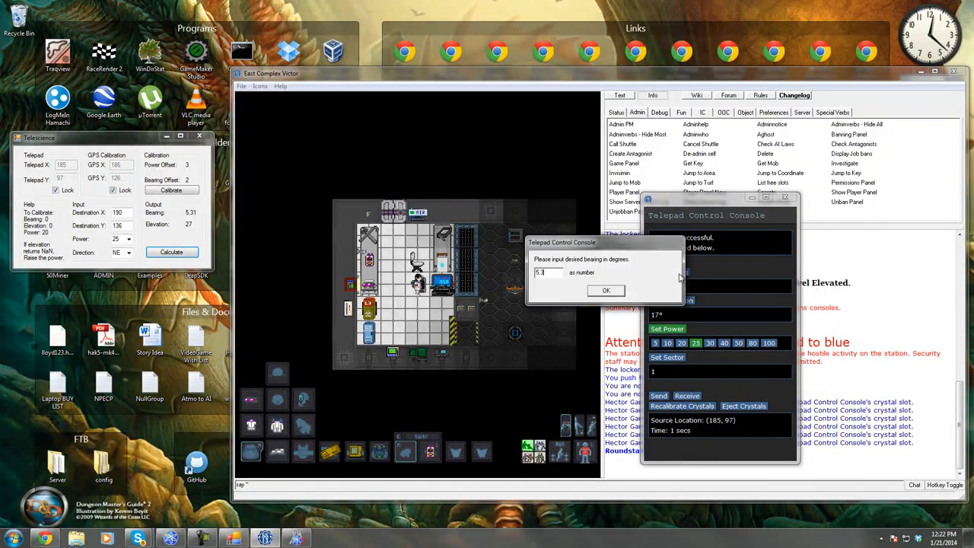
{"action": "left_click", "coordinate": [606, 289]}
{"action": "type", "text": "27"}
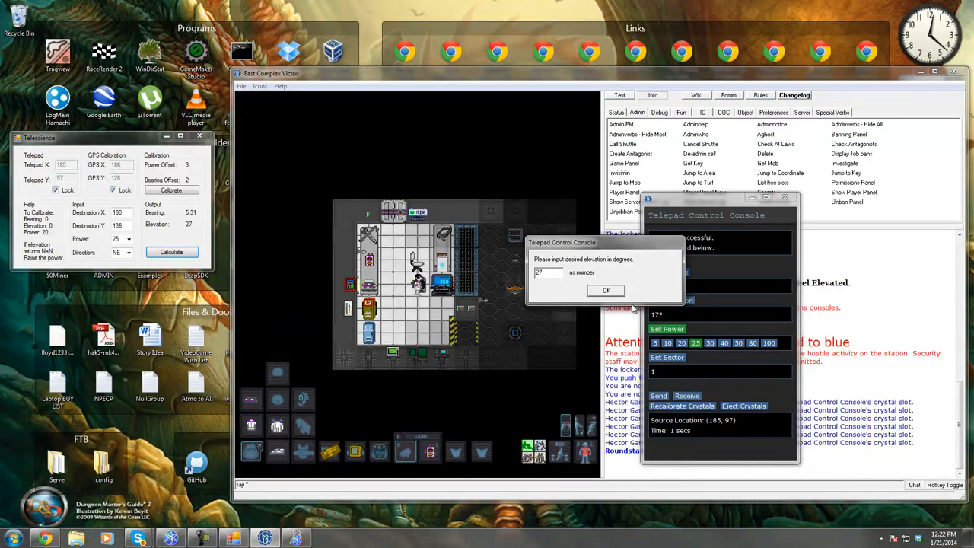
{"action": "left_click", "coordinate": [606, 290]}
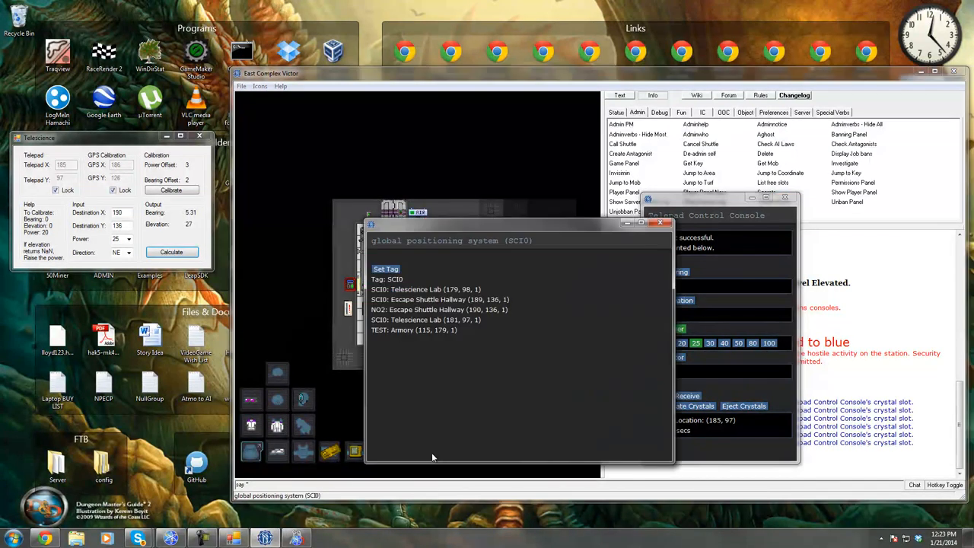
{"action": "mouse_move", "coordinate": [445, 350]}
{"action": "type", "text": "CALI"}
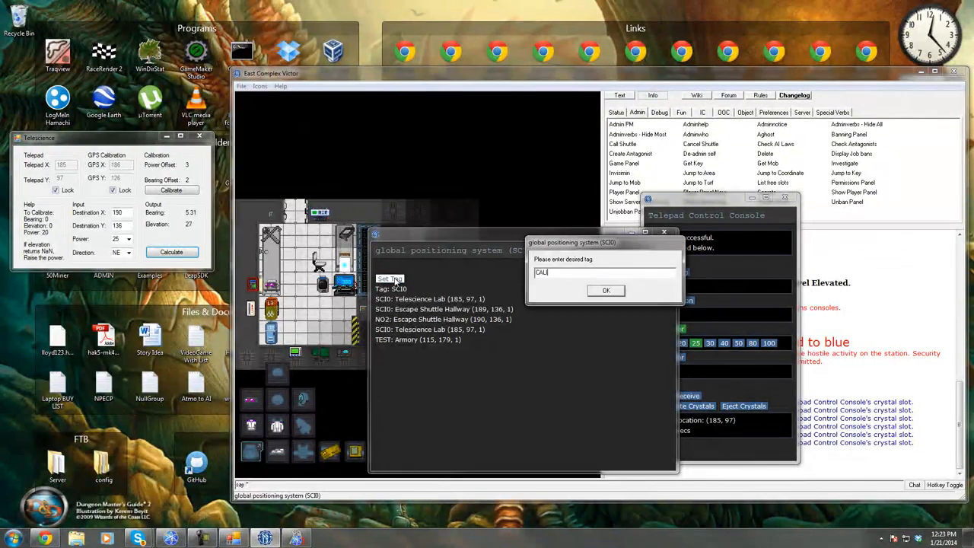
- Tag the GPS device CAL2 after checking the Escape Shuttle Hallway readings
{"action": "left_click", "coordinate": [606, 290]}
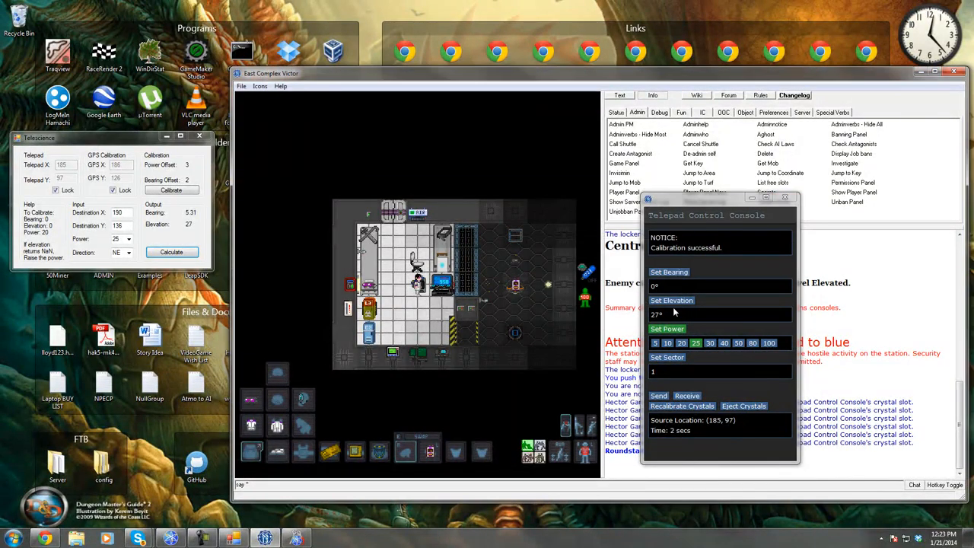
- Set the telepad elevation to 45 after the crystal recalibration succeeds
{"action": "left_click", "coordinate": [672, 300]}
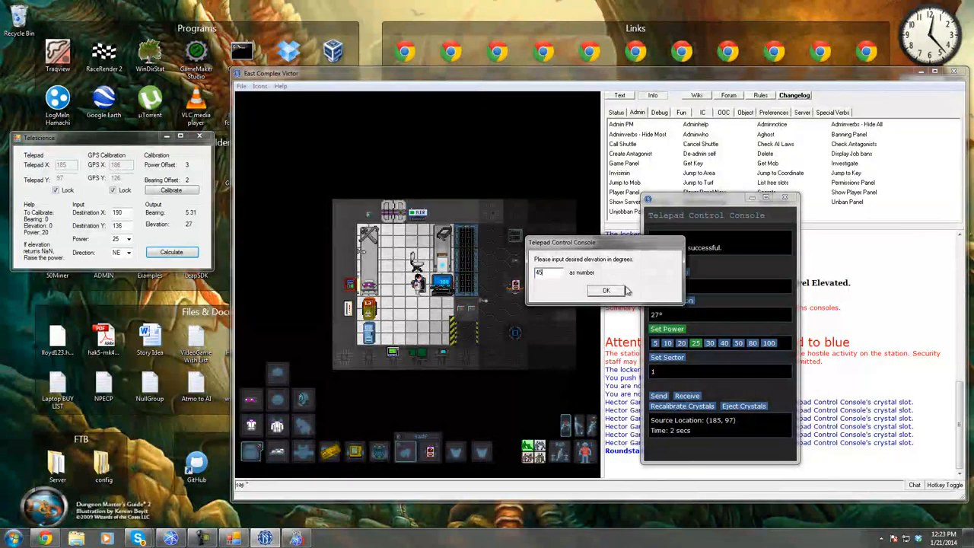
{"action": "left_click", "coordinate": [606, 289]}
{"action": "type", "text": "181"}
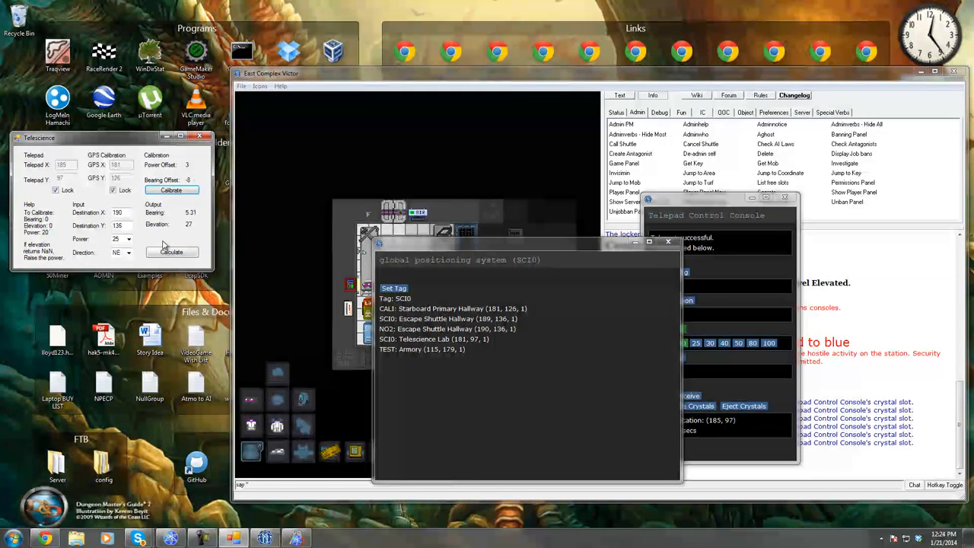
- Calibrate the calculator from the CAL2 reading 191, 136 and close the telepad console
{"action": "left_click", "coordinate": [170, 253]}
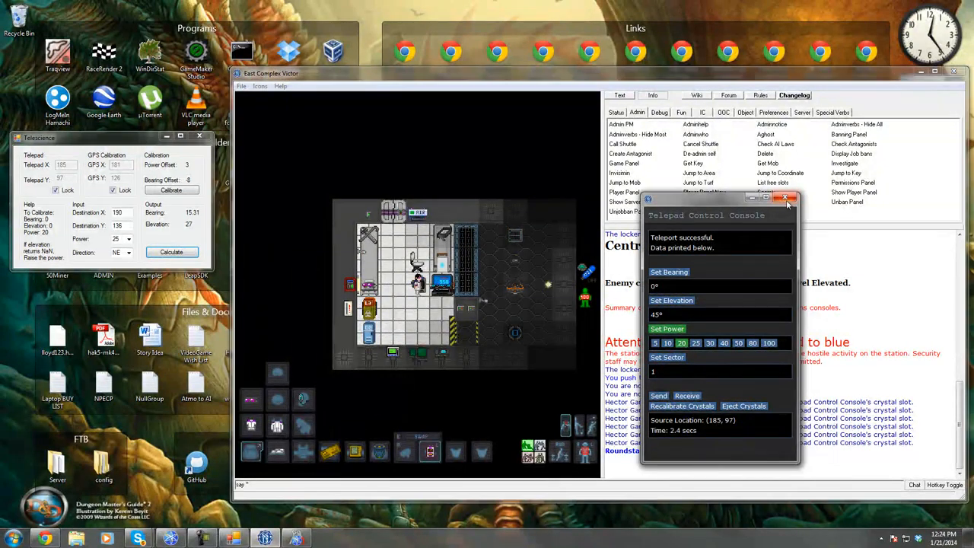
{"action": "left_click", "coordinate": [786, 198]}
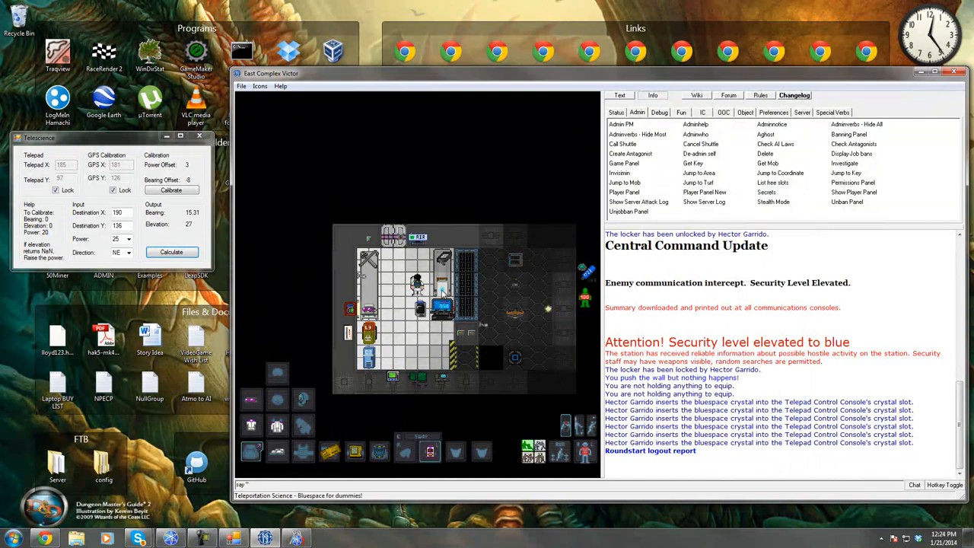